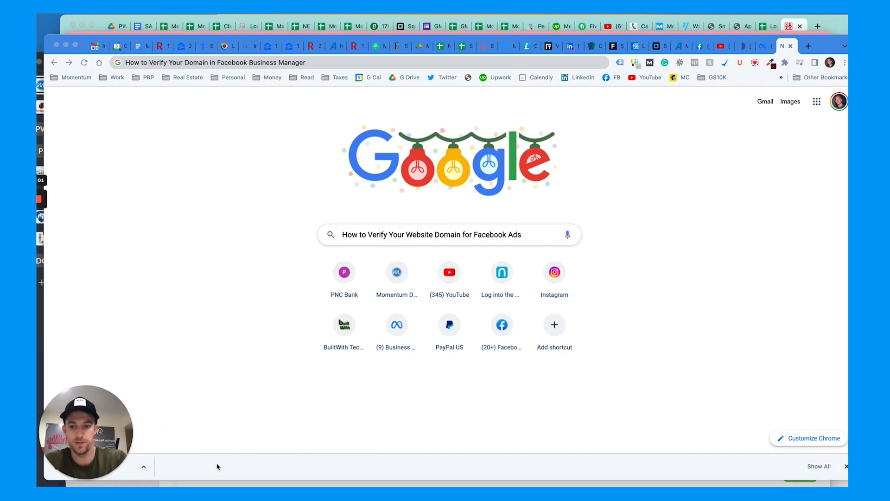
mouse_move(246, 458)
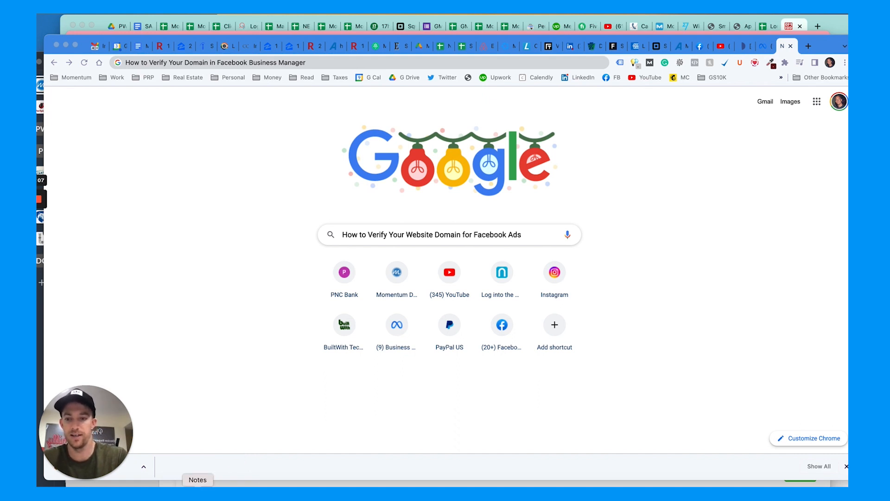
Bring up the verification notes, open Business Manager and switch to the Momentum Digital Agency Account
click(197, 480)
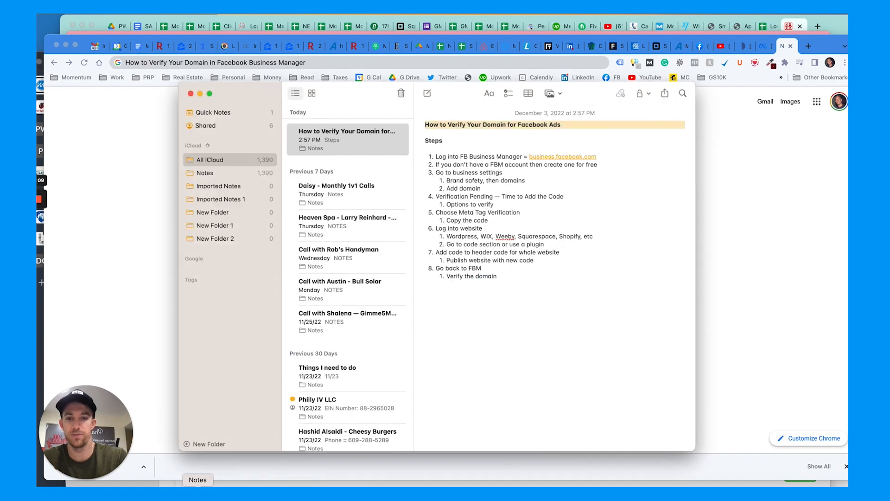
mouse_move(411, 178)
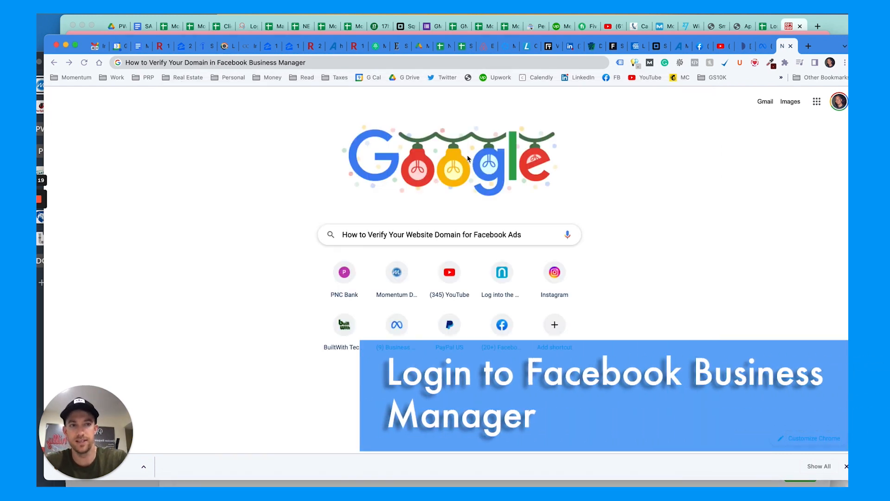
click(501, 324)
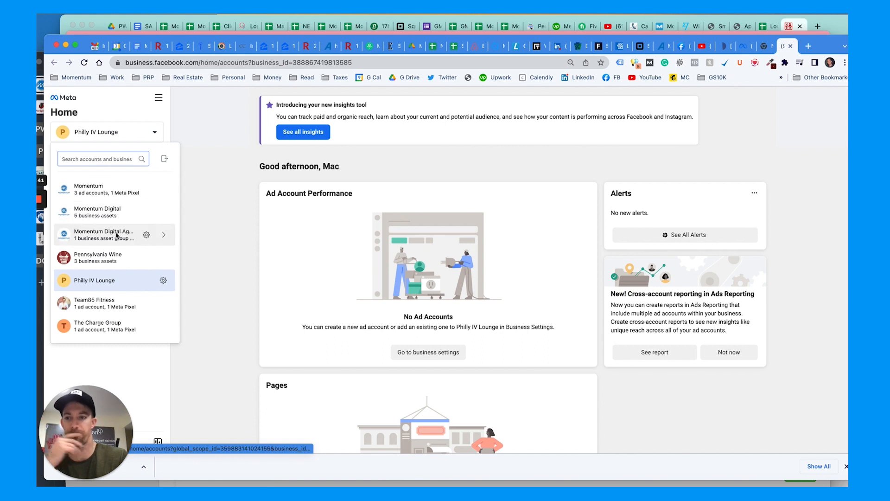
click(105, 234)
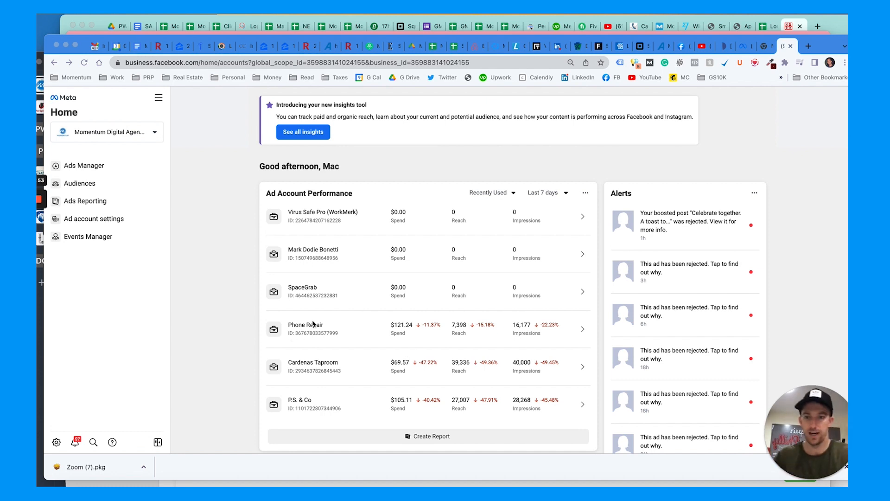
mouse_move(146, 306)
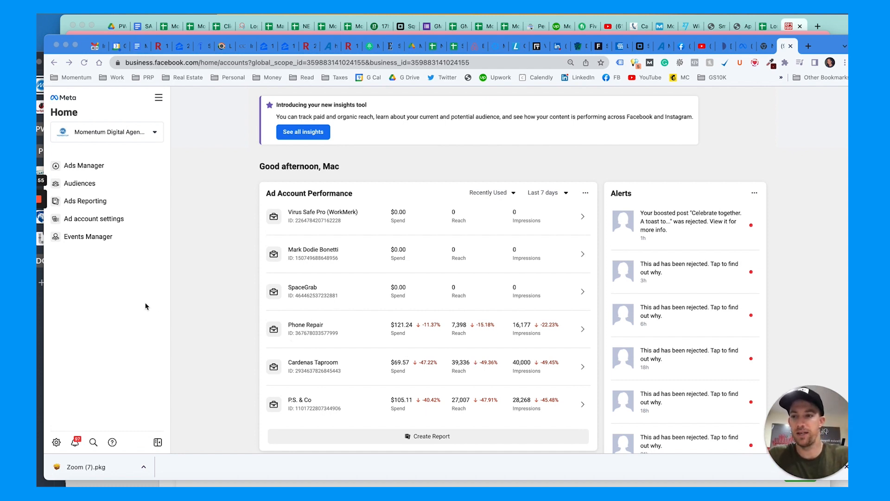
mouse_move(190, 123)
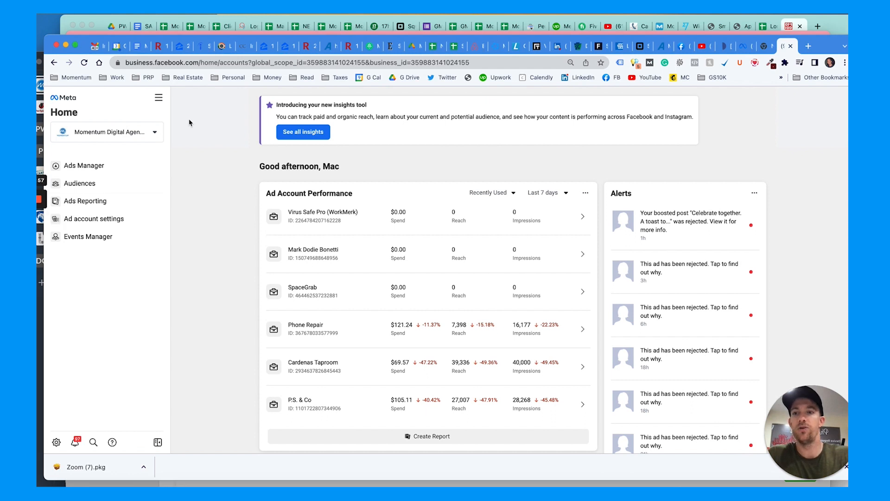
mouse_move(199, 62)
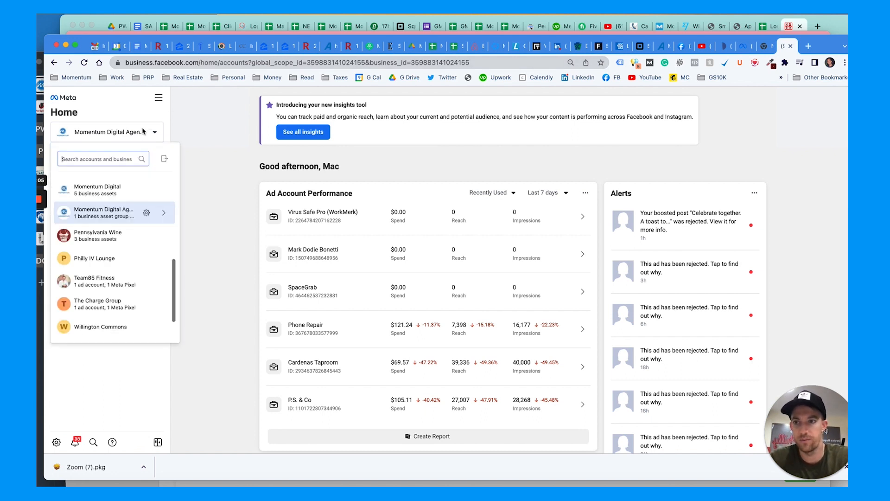
click(106, 131)
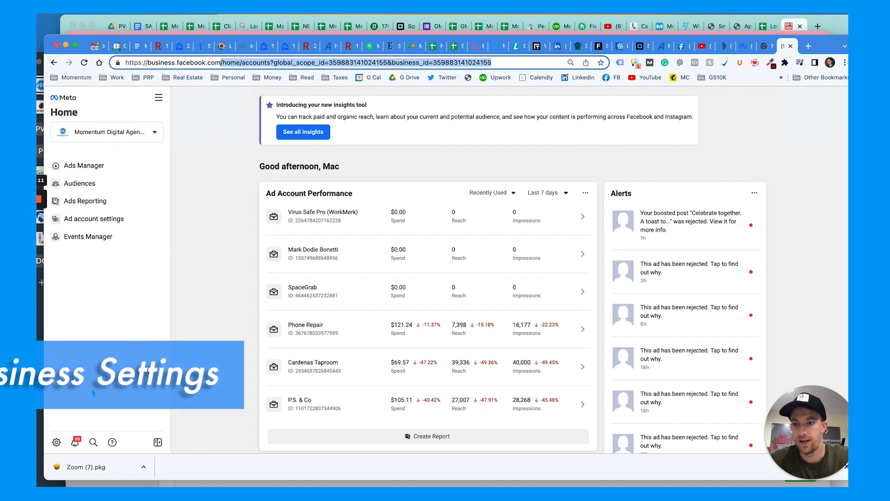
Open Business Settings and go to the Domains page under Brand Safety
click(55, 442)
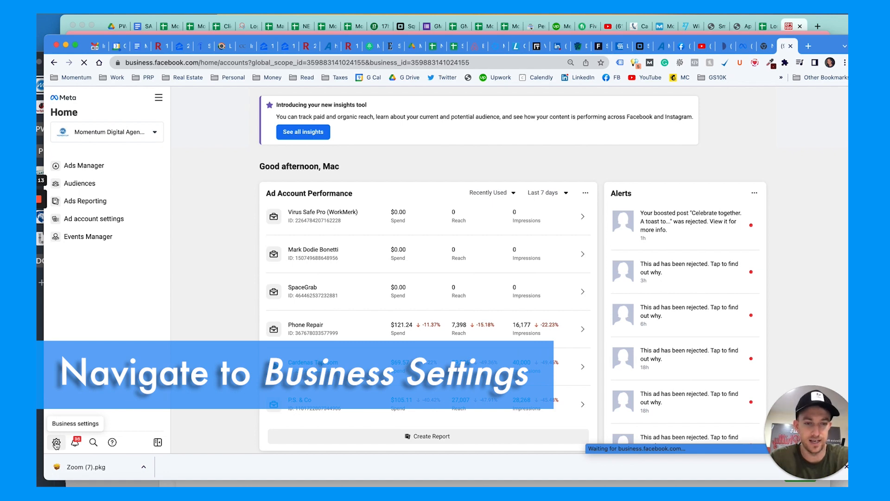
click(55, 441)
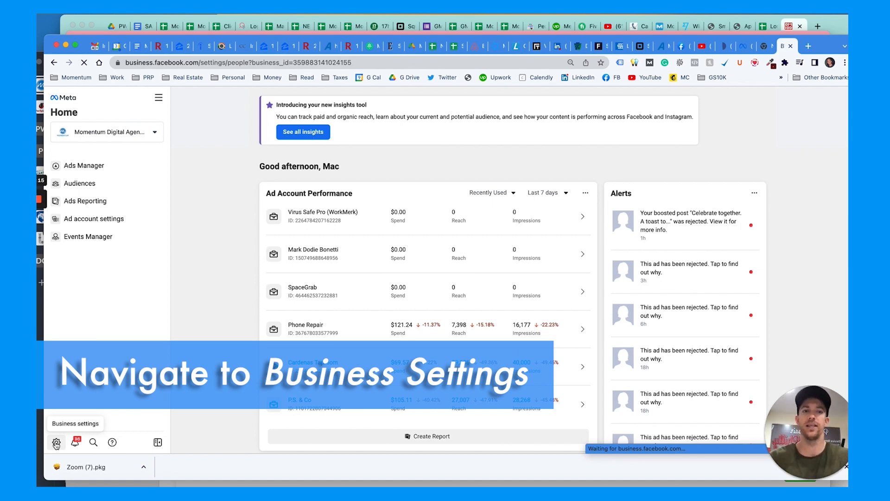
click(56, 442)
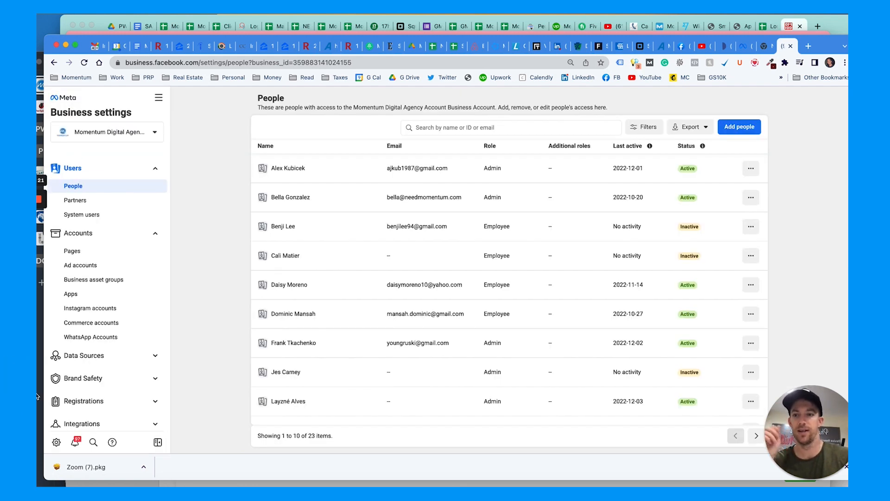
click(85, 355)
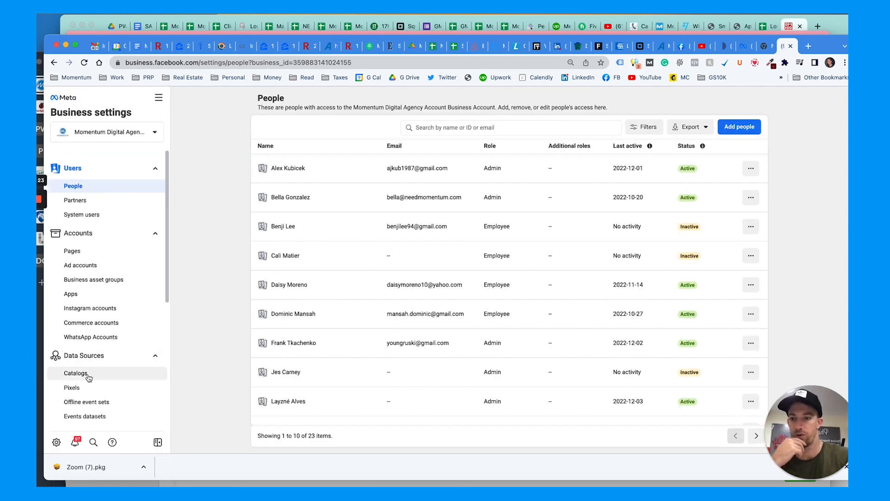
scroll(down, 3)
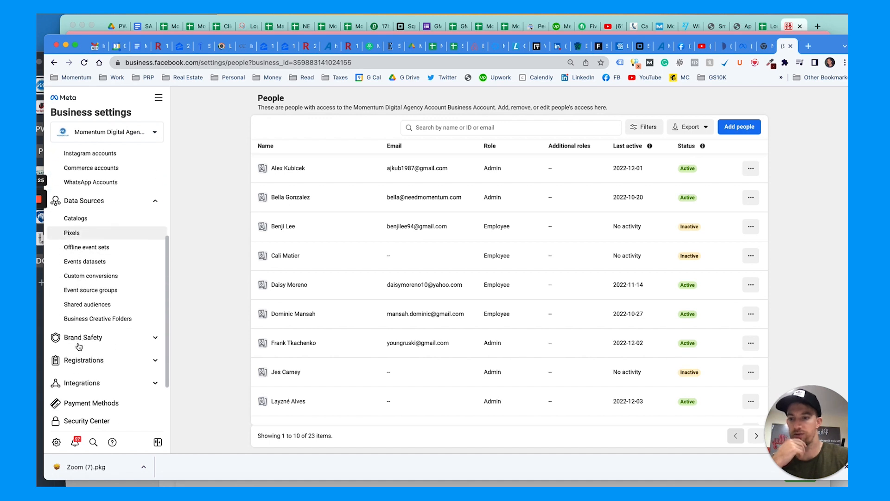
click(82, 337)
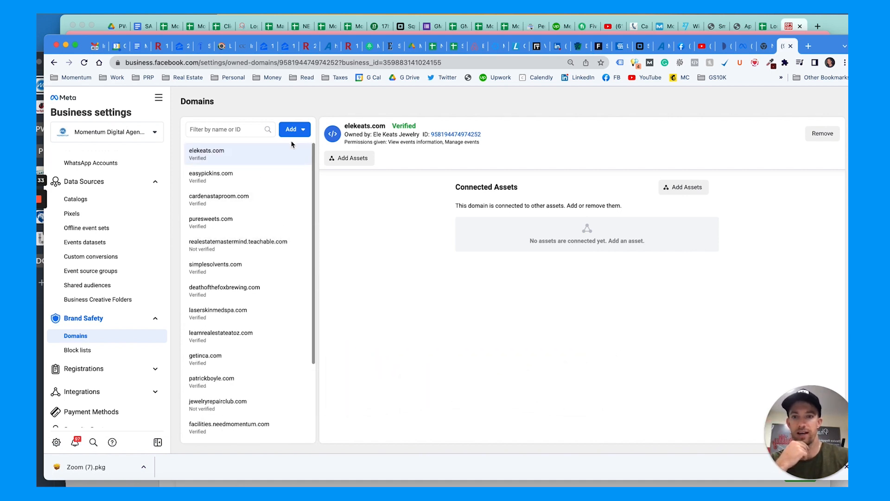
Add phonerepairphilly.com as a new domain, currently marked not verified
click(291, 129)
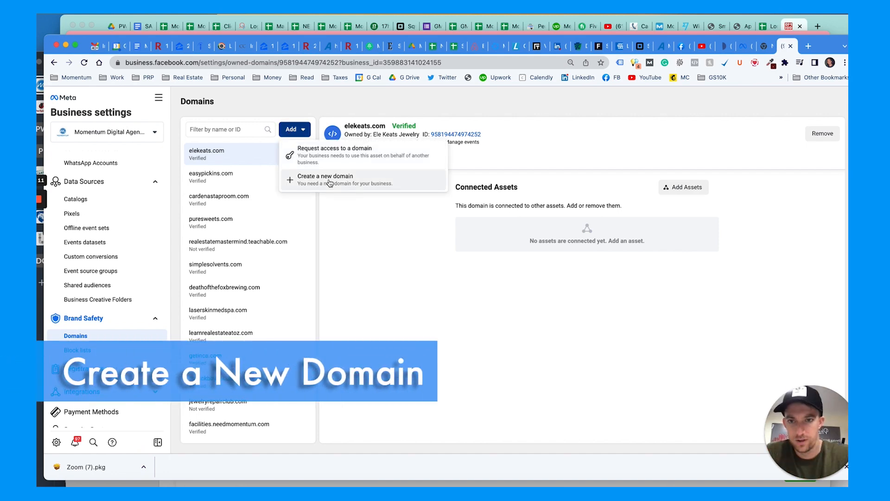
click(325, 179)
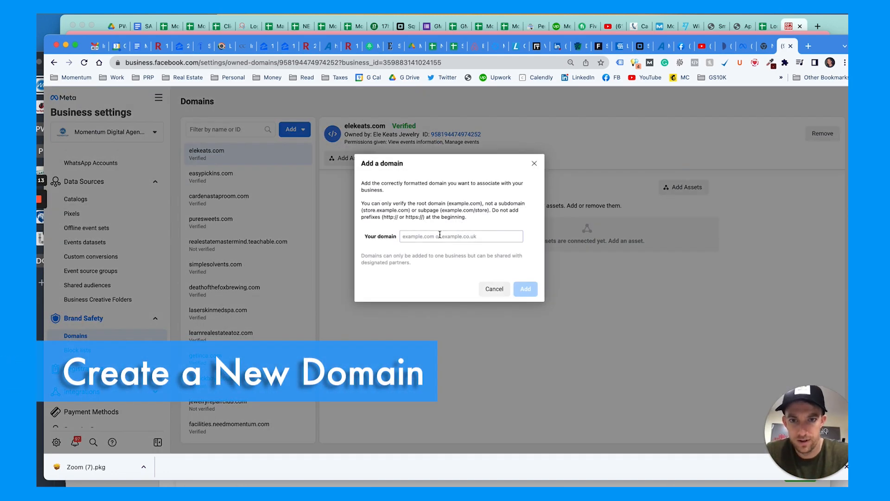
text(phonerepairphilly.co)
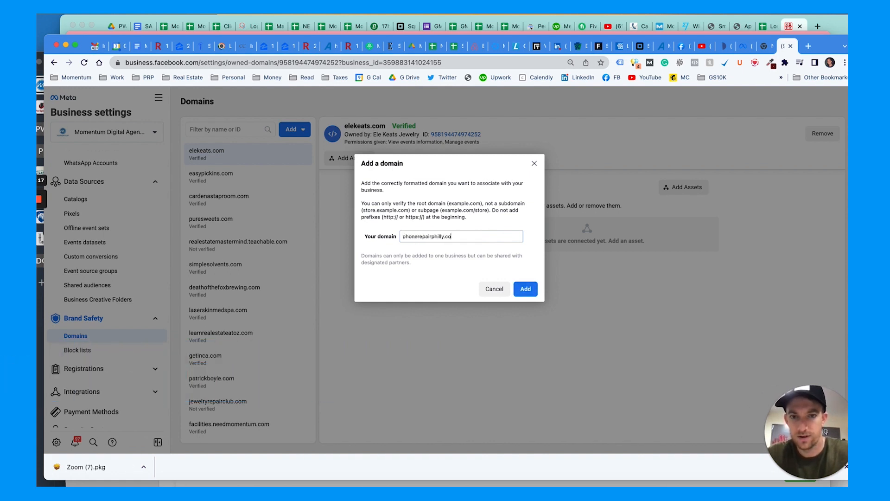
click(525, 288)
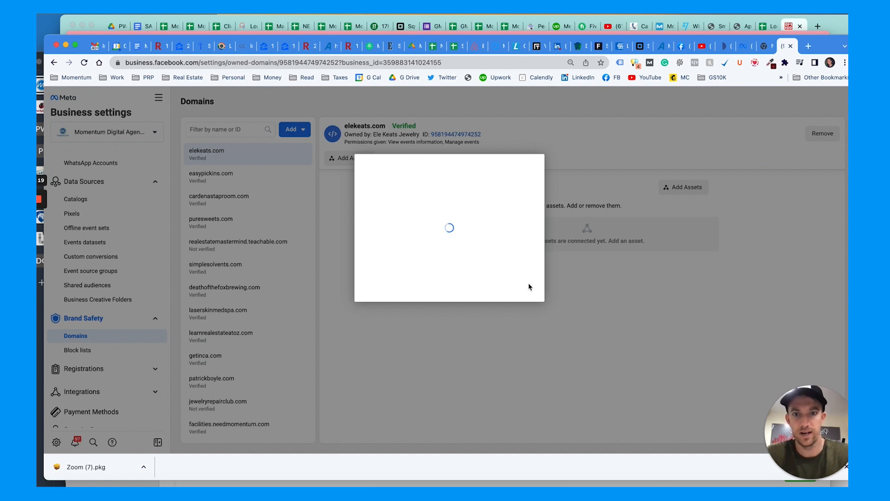
click(218, 198)
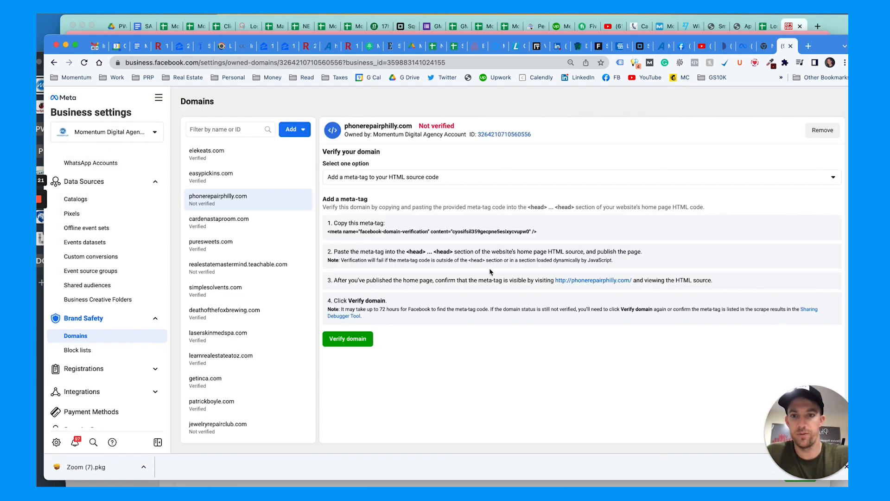
mouse_move(380, 191)
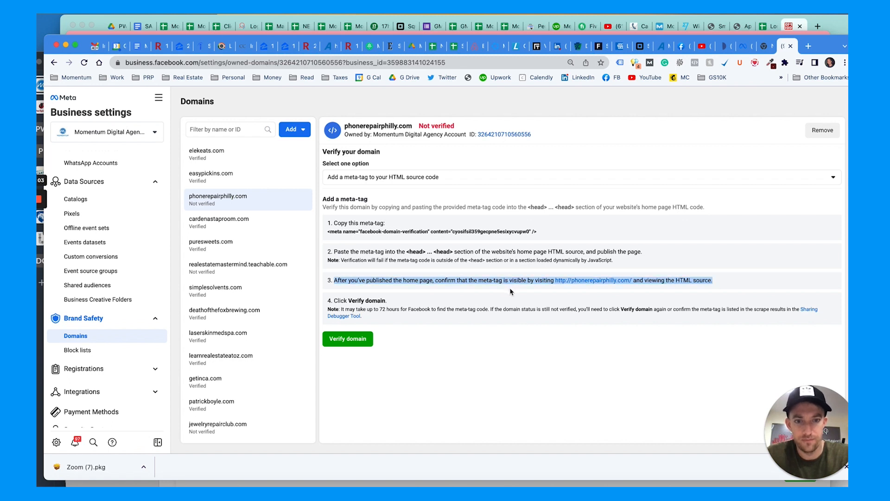
mouse_move(672, 279)
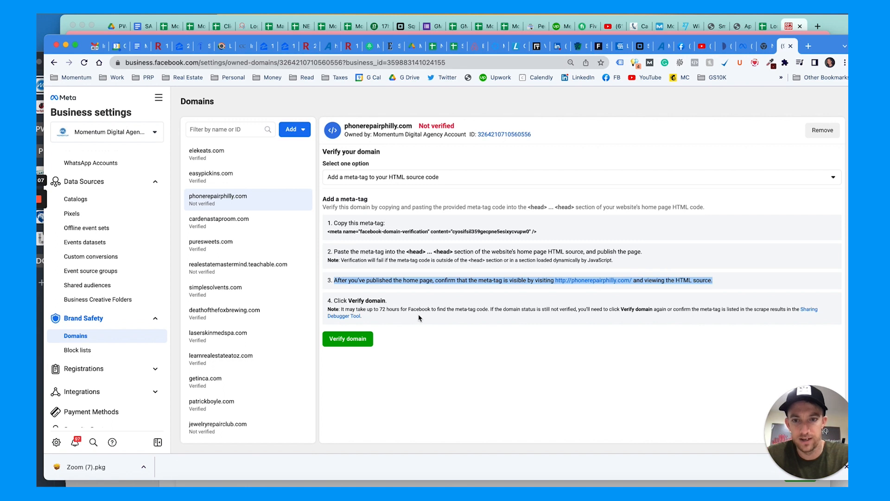
mouse_move(715, 132)
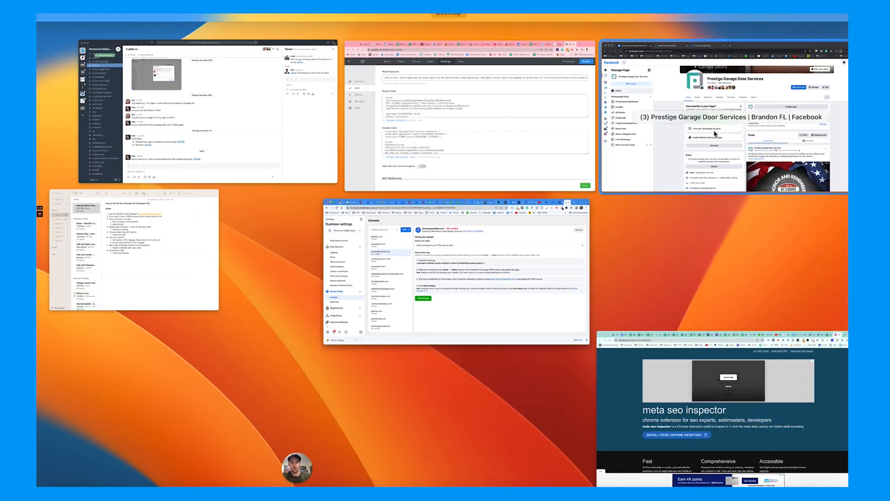
Switch to the Weebly editor and open the site's SEO settings
click(482, 113)
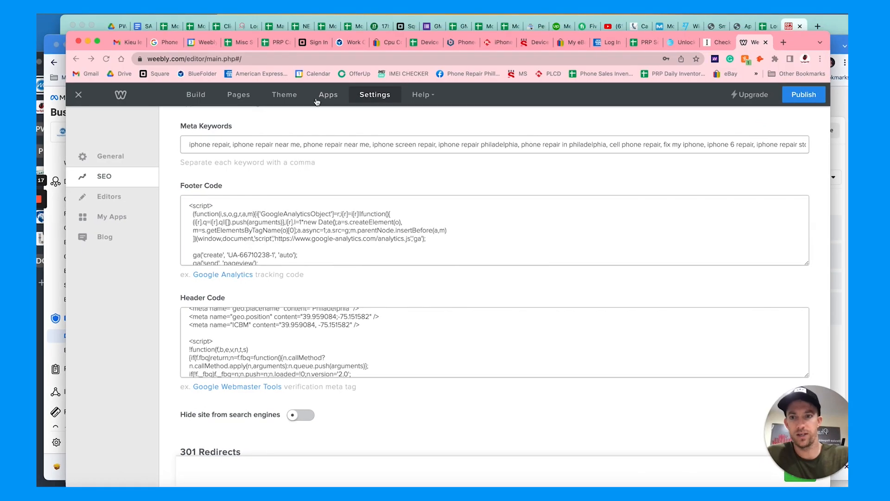
click(110, 156)
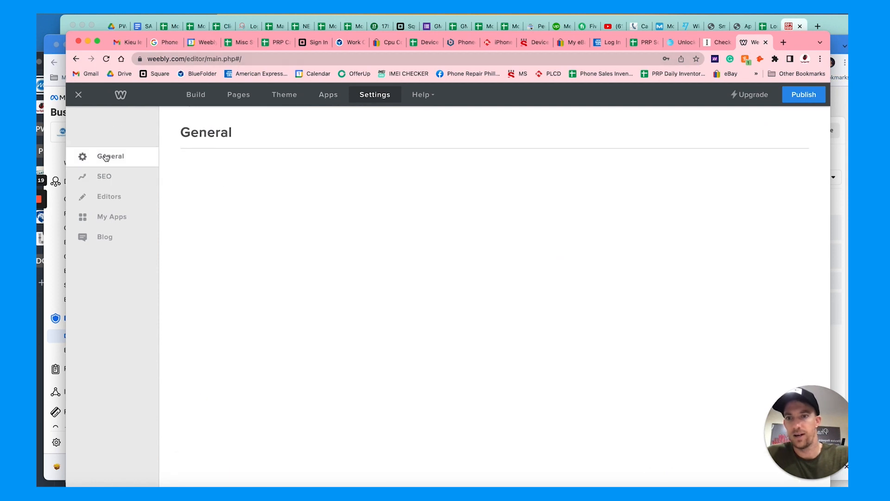
click(110, 155)
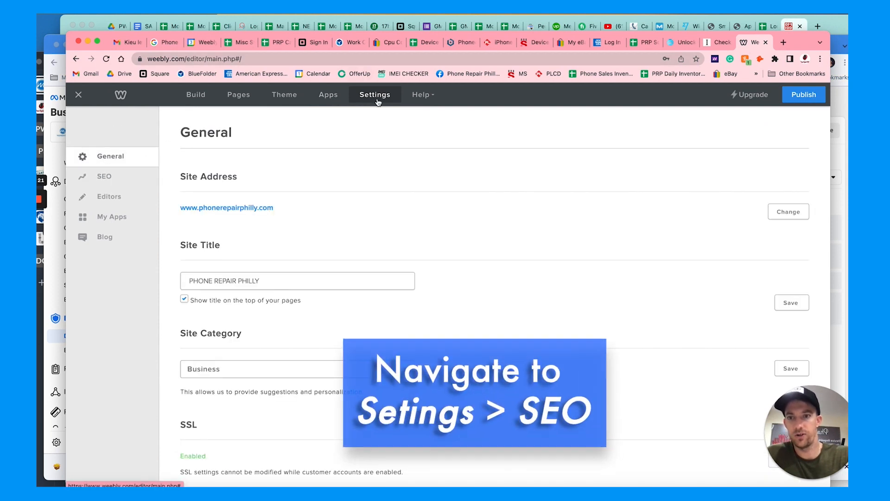
mouse_move(120, 180)
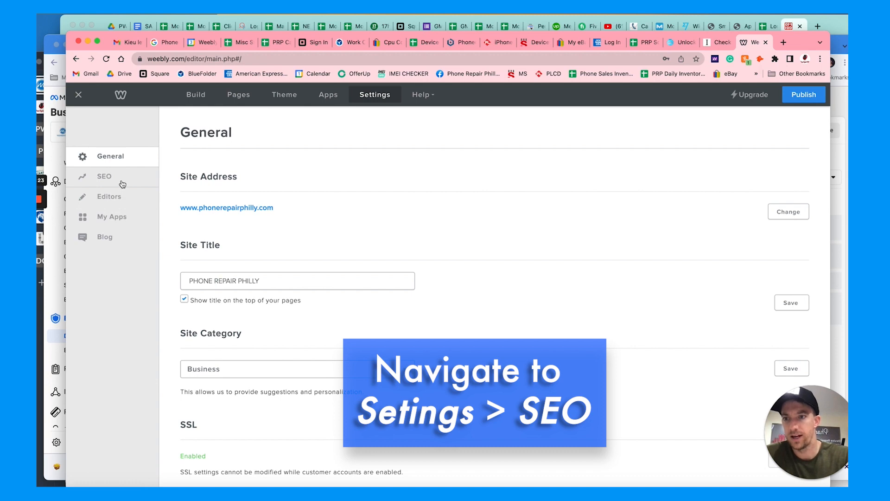
click(103, 176)
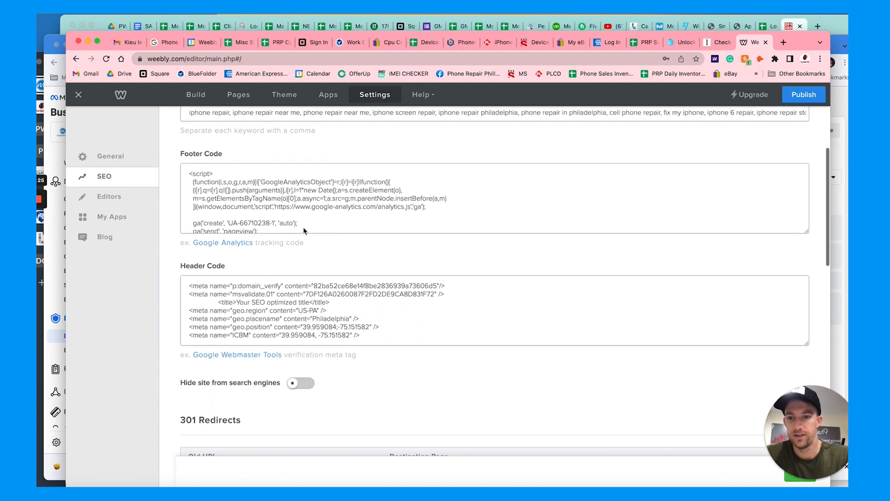
Paste the facebook-domain-verification meta tag at the end of the Header Code box
scroll(down, 3)
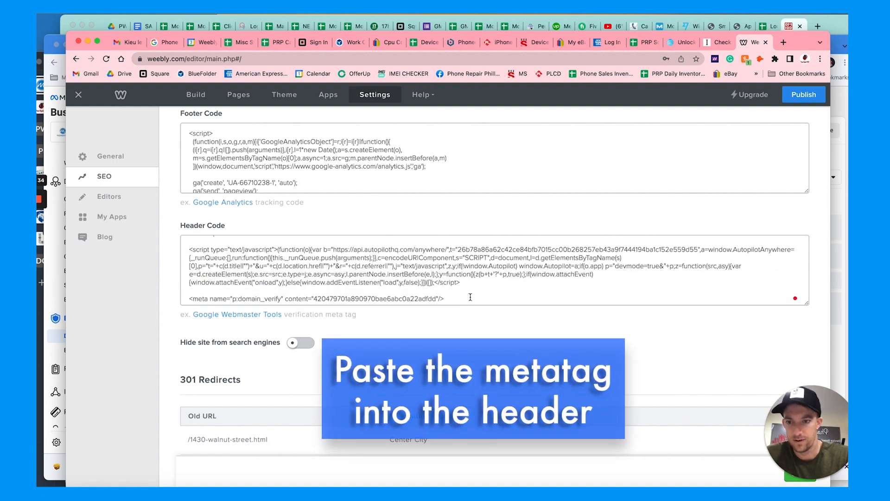
click(446, 298)
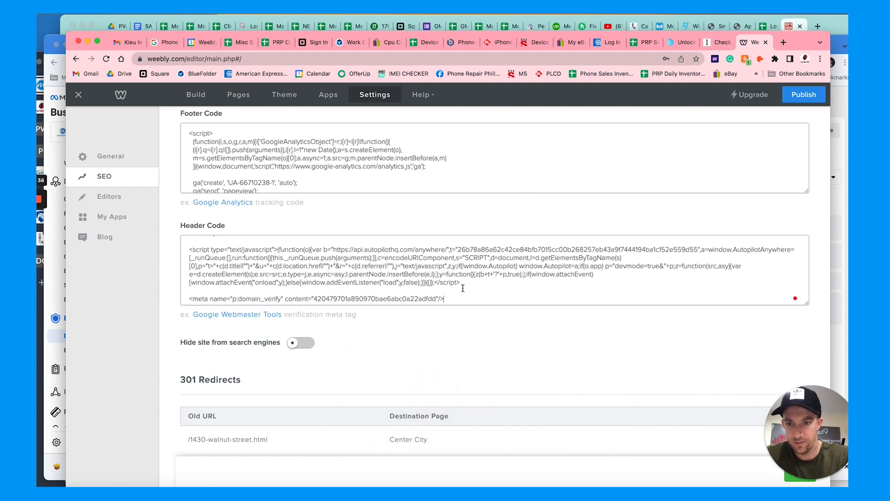
text(<meta name="facebook-domain-verification" content="cyosifsf359gecpne5esixycvupw0" />)
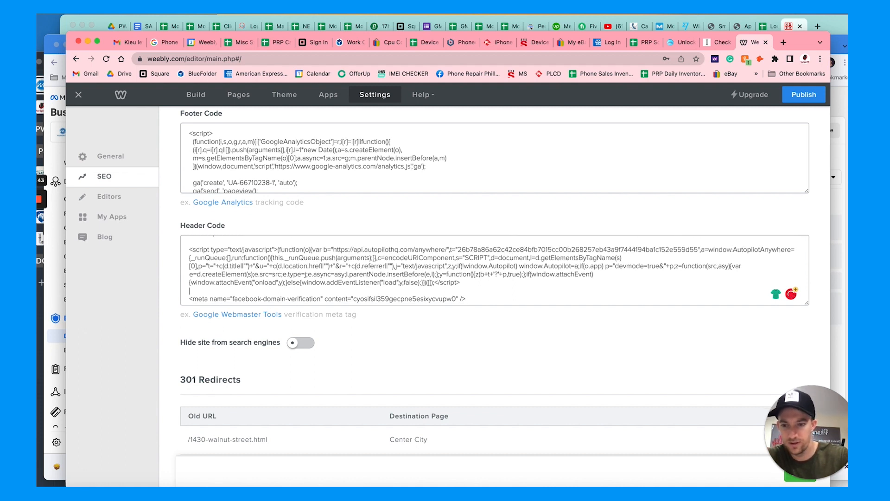
scroll(up, 3)
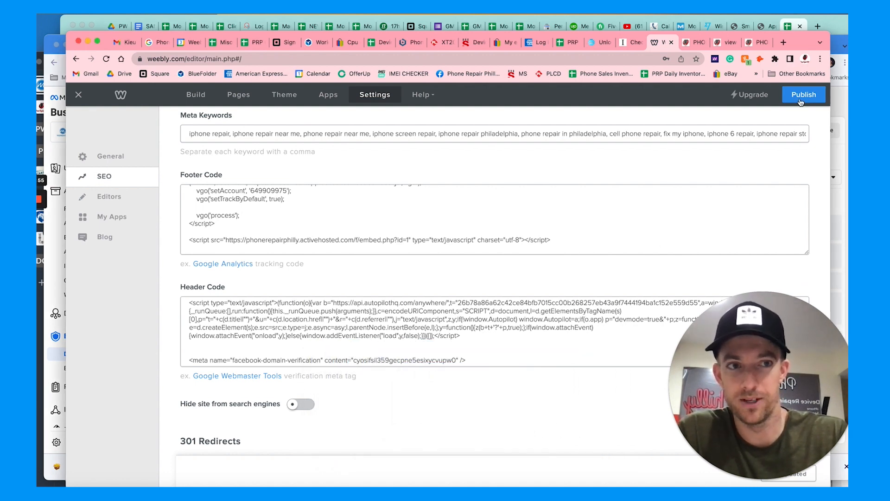
Publish phonerepairphilly.com with the new header code and bring up the Theme options
click(803, 94)
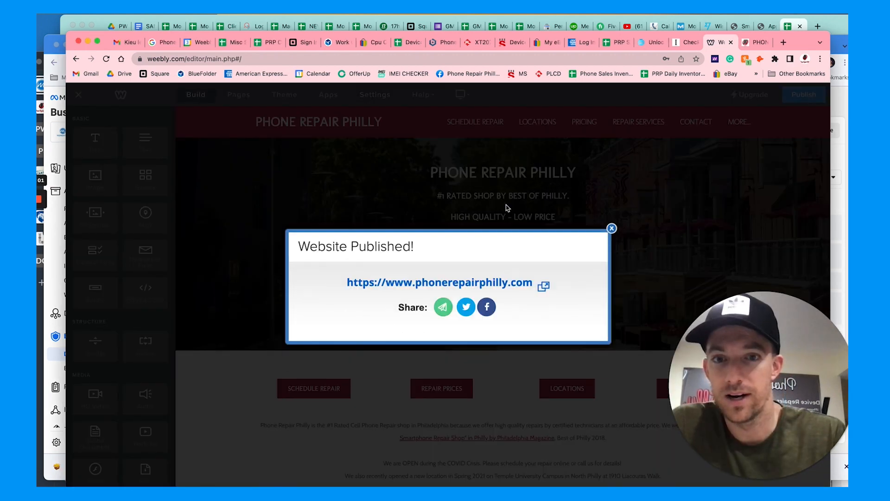
click(611, 228)
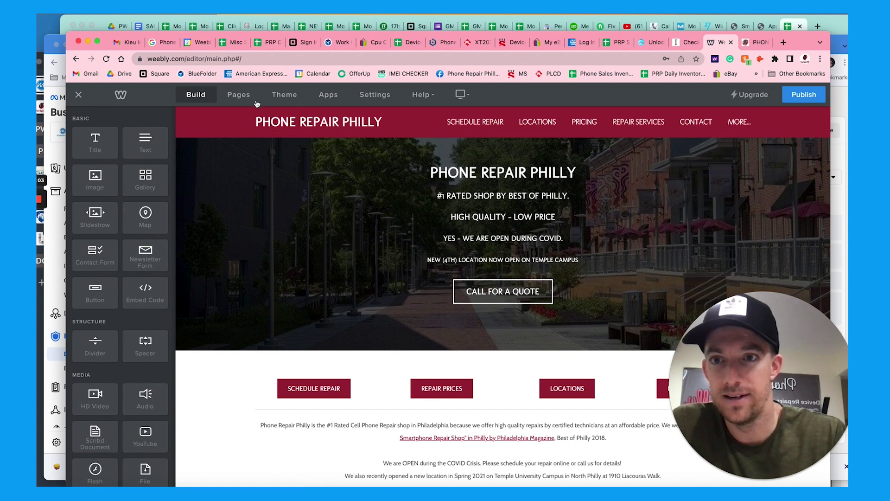
click(284, 94)
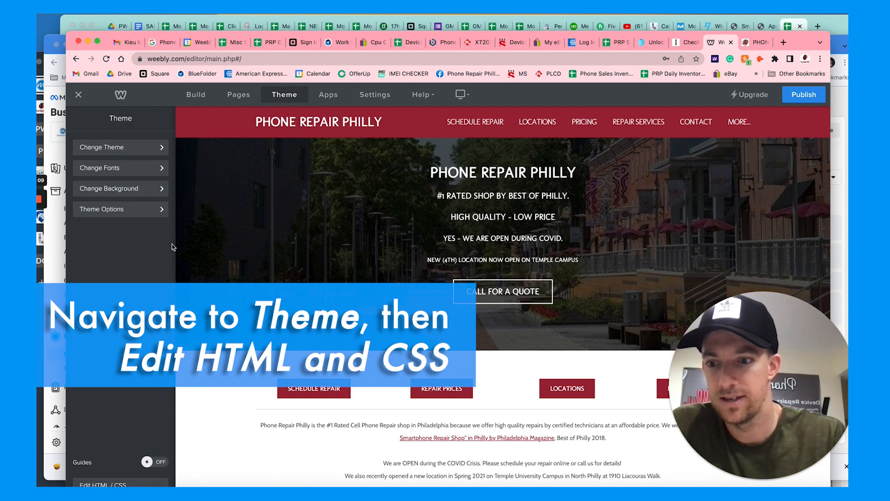
Add the meta tag to landing.html's head in the theme HTML/CSS editor and save
click(111, 482)
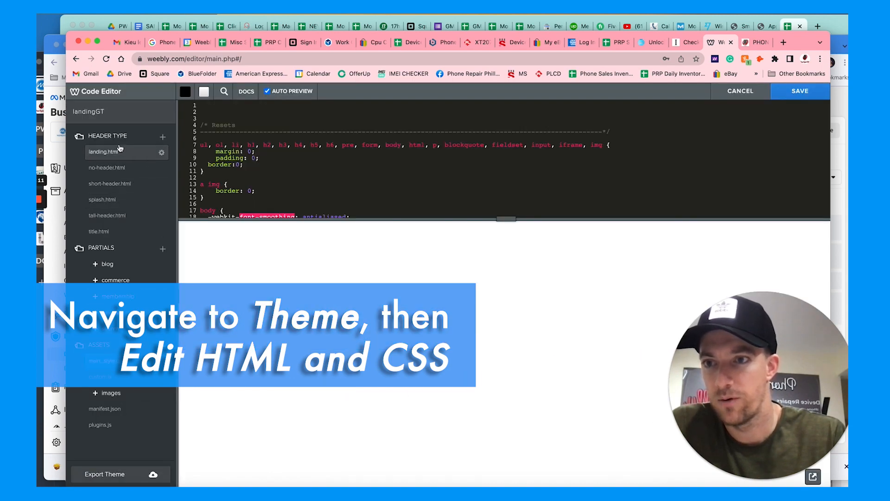
click(107, 135)
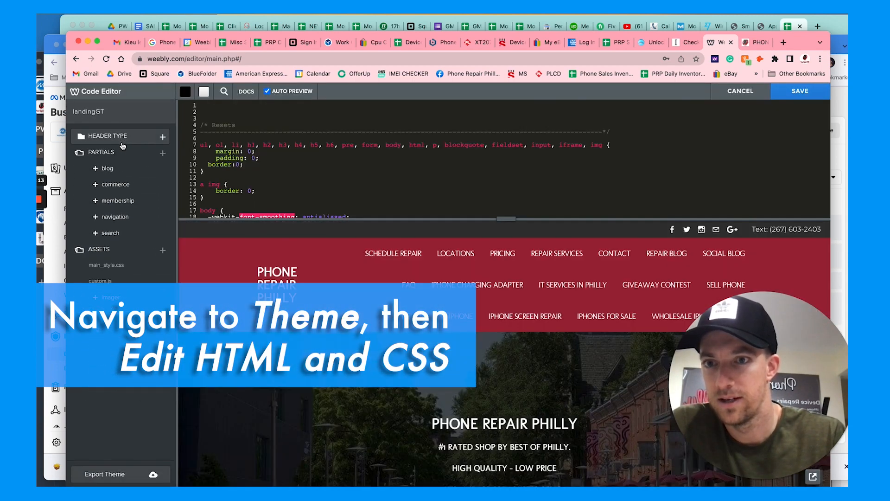
click(108, 135)
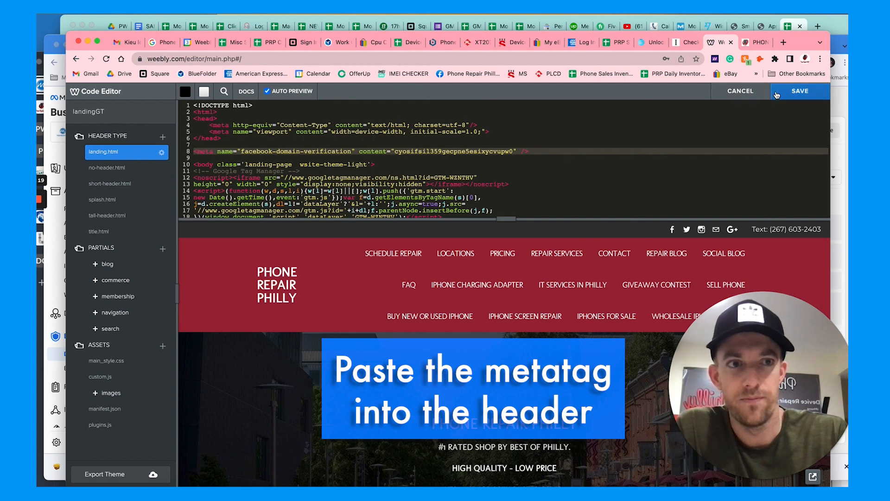
click(754, 41)
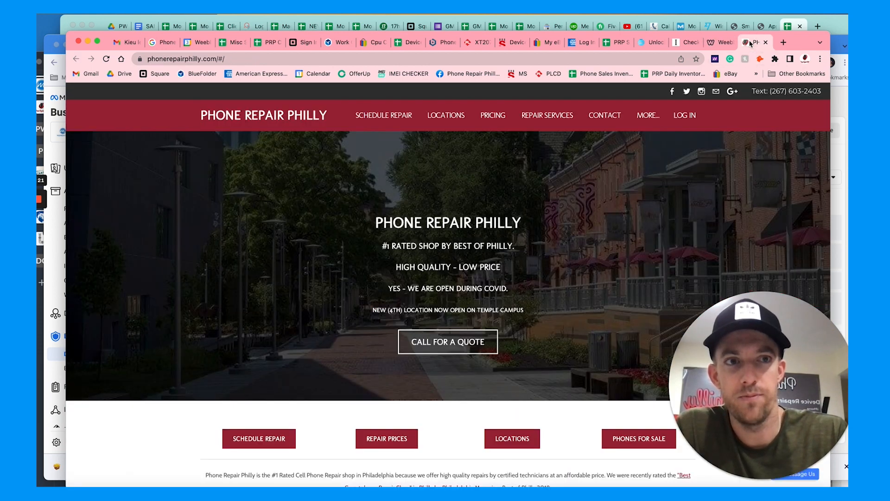
View the page source of the live phonerepairphilly.com home page
right_click(624, 262)
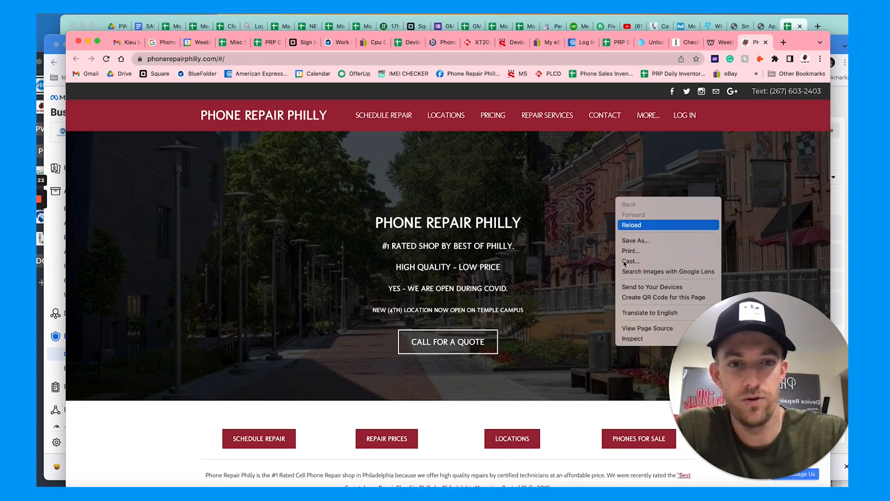
click(647, 328)
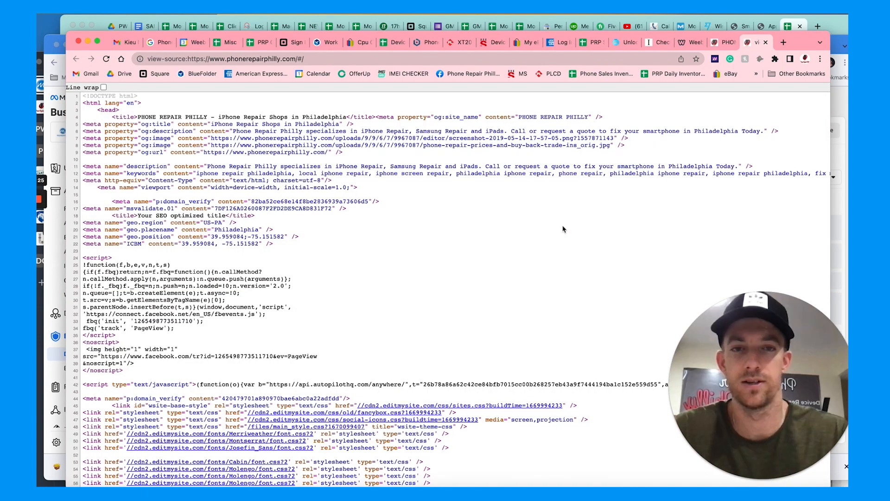
mouse_move(510, 233)
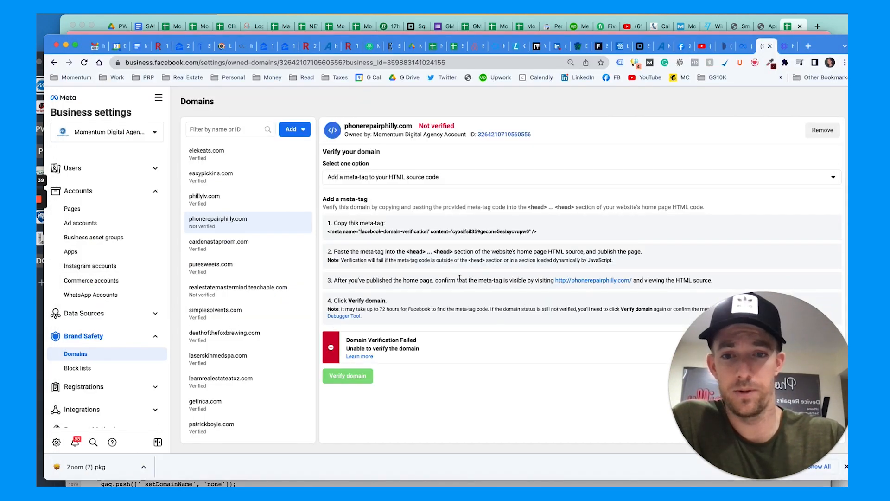
Retry verifying phonerepairphilly.com, which still reports verification failed
click(347, 376)
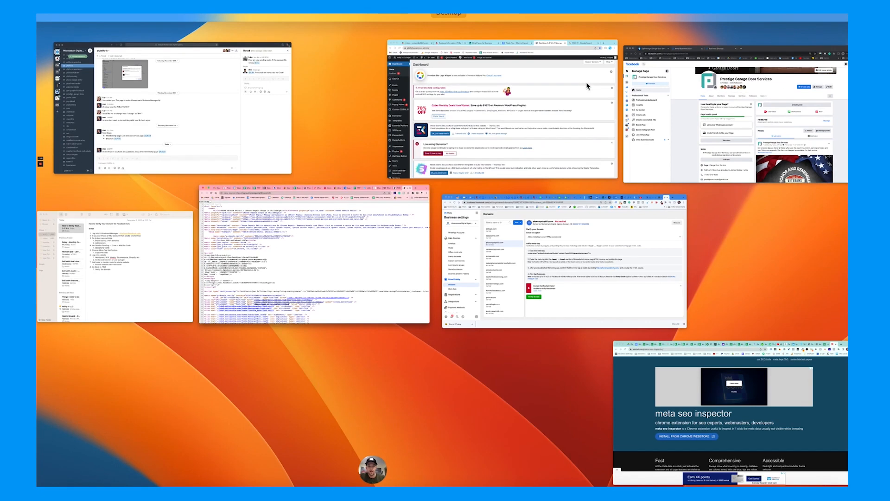
Log back in to the Philly IV Lounge WordPress site and open Installed Plugins
click(511, 113)
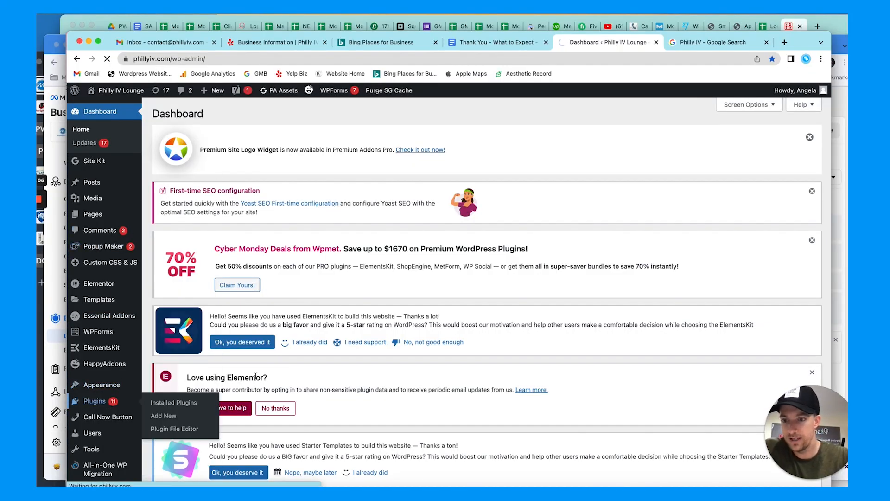
click(173, 401)
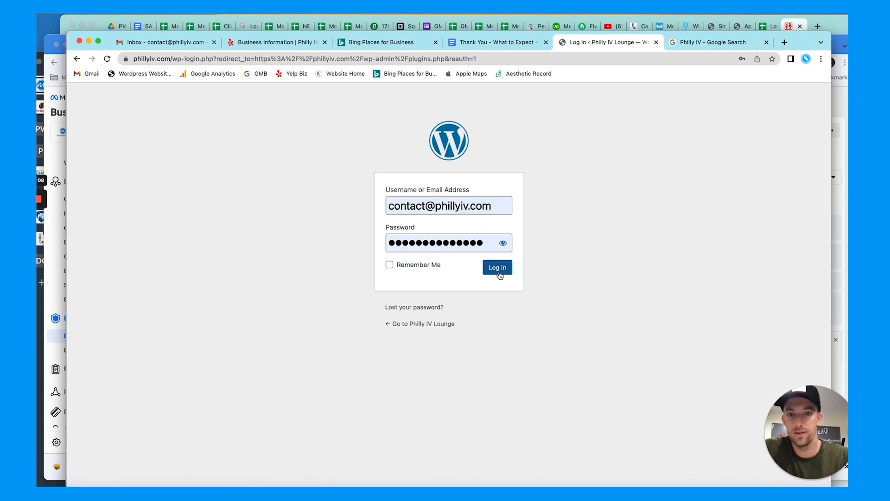
click(497, 267)
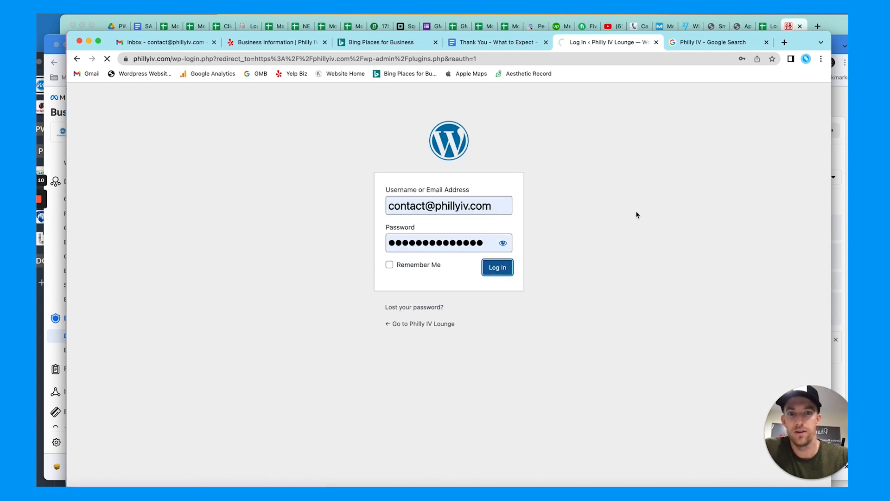
click(496, 267)
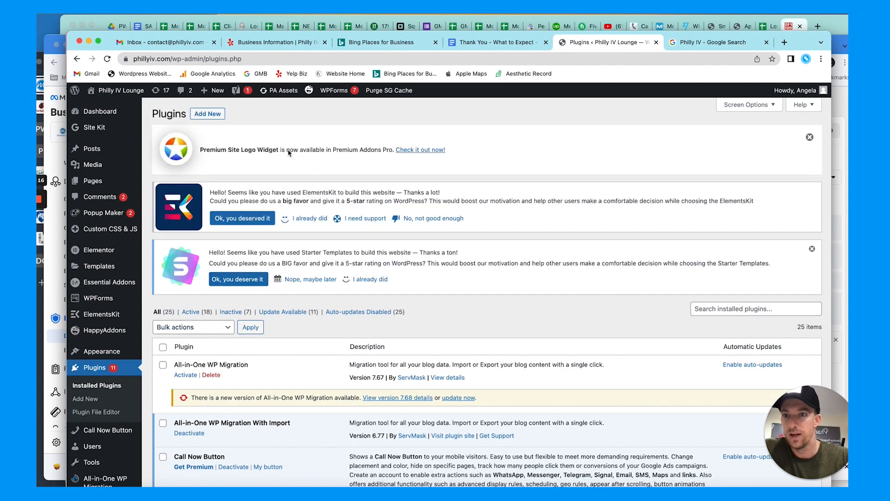
Search the Add Plugins directory for "header and footer" plugins
click(206, 113)
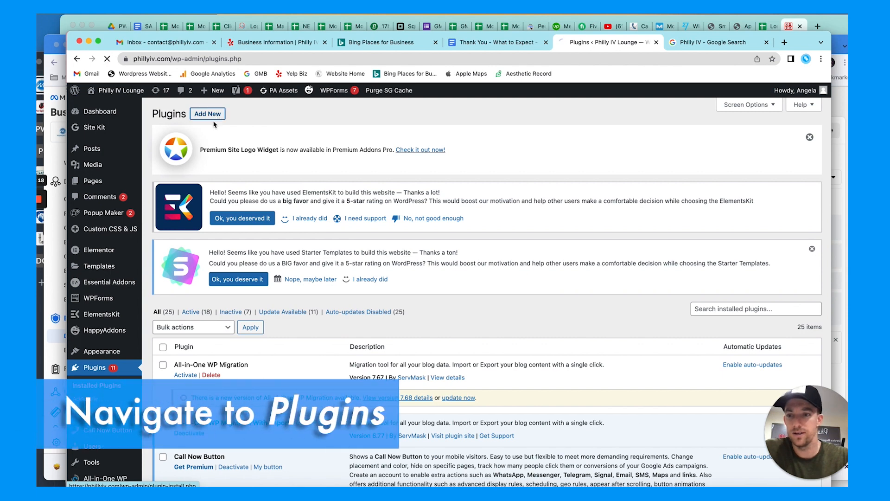
click(208, 114)
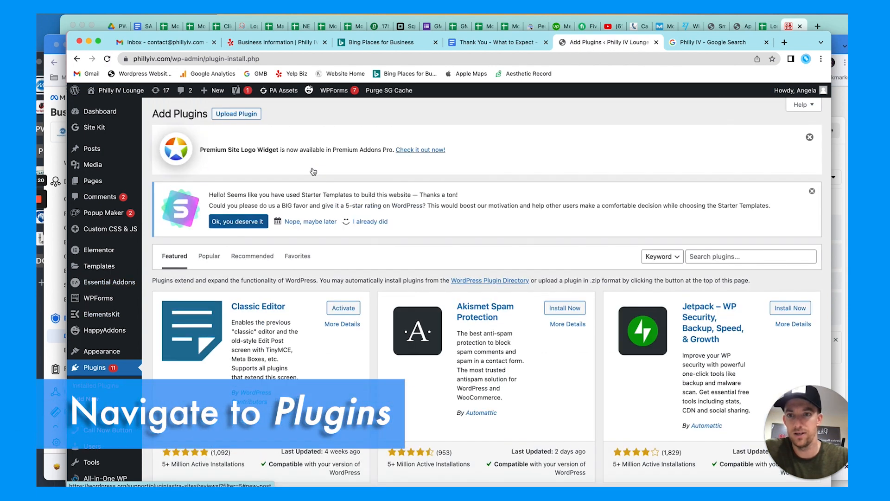
text(header and footer)
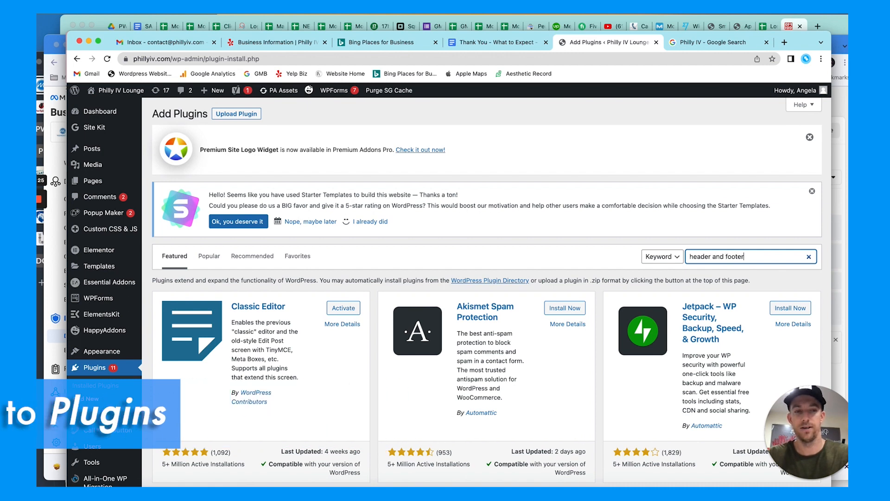
key(Return)
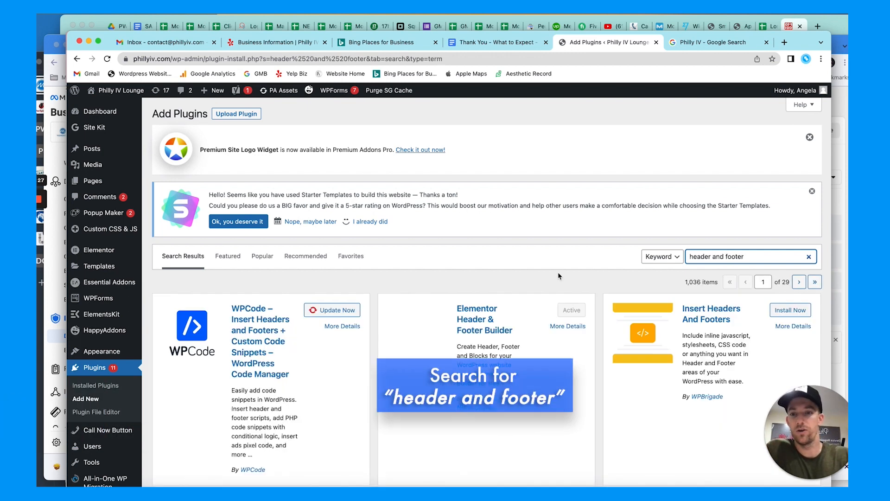
Update the WPCode – Insert Headers and Footers plugin from its search-result card
scroll(down, 3)
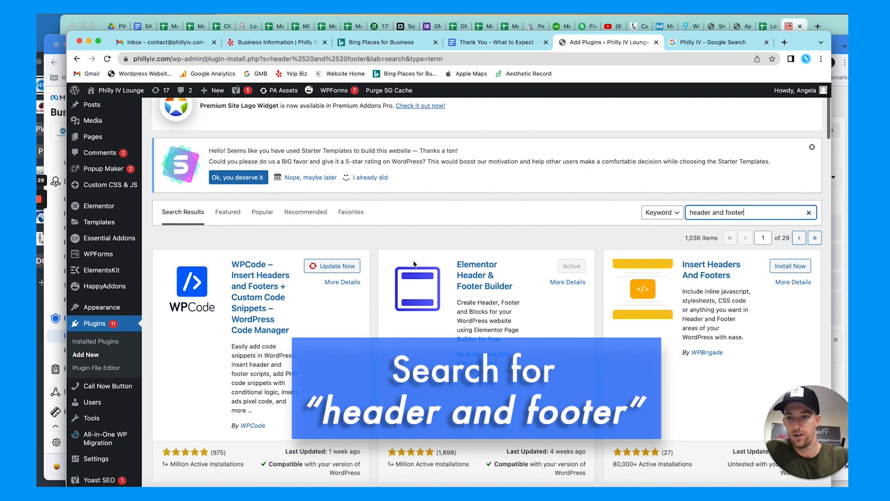
scroll(down, 3)
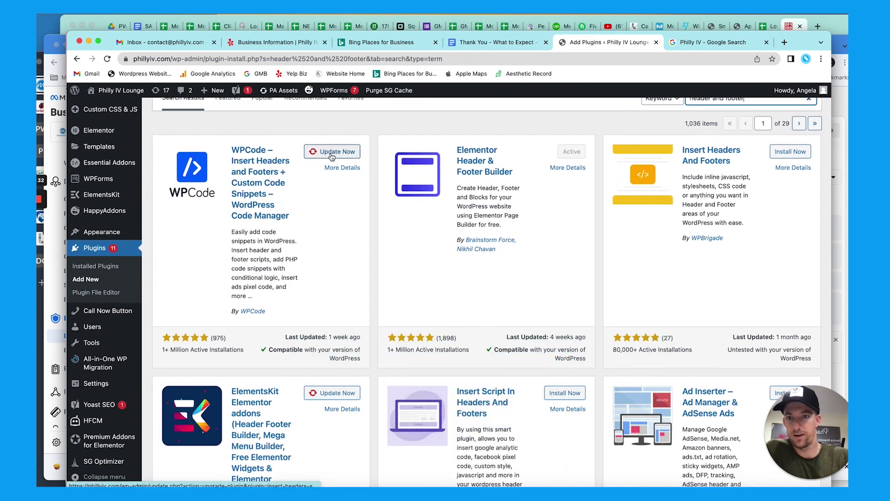
click(332, 151)
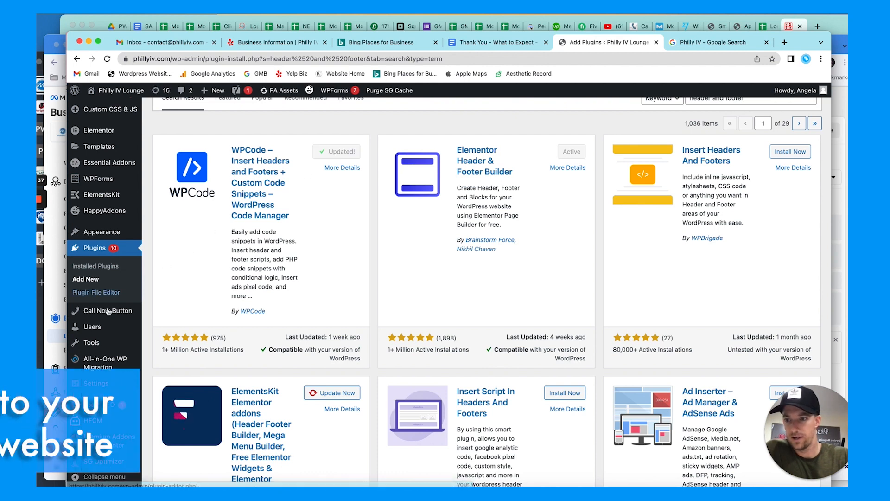
scroll(down, 3)
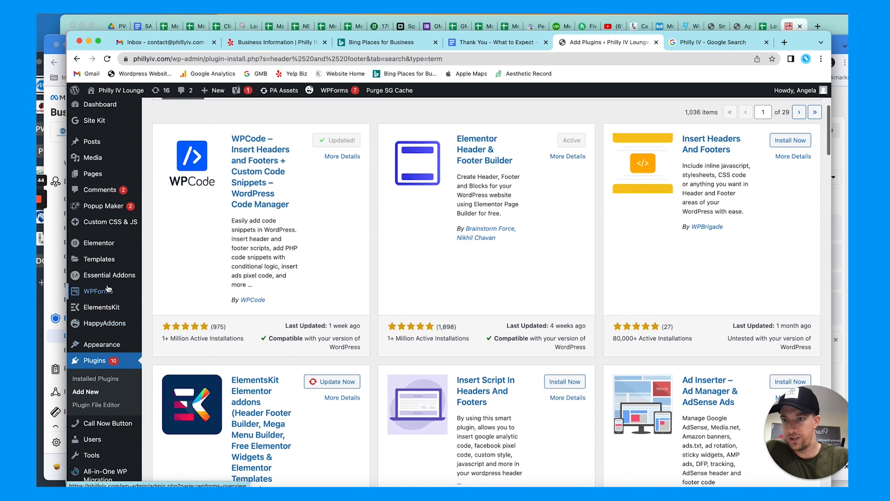
scroll(up, 3)
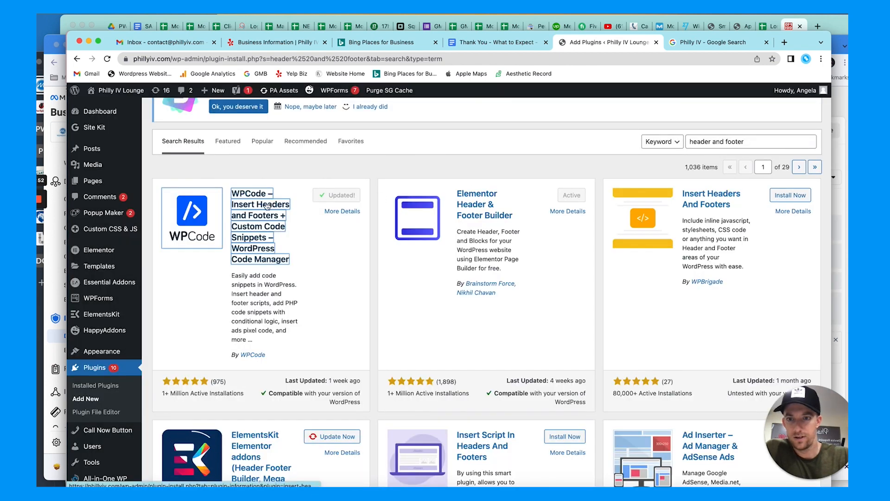
scroll(up, 3)
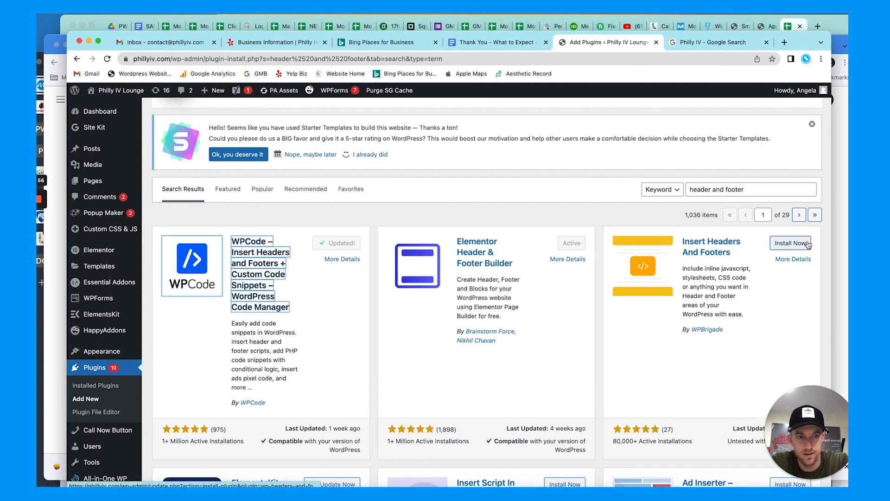
mouse_move(775, 256)
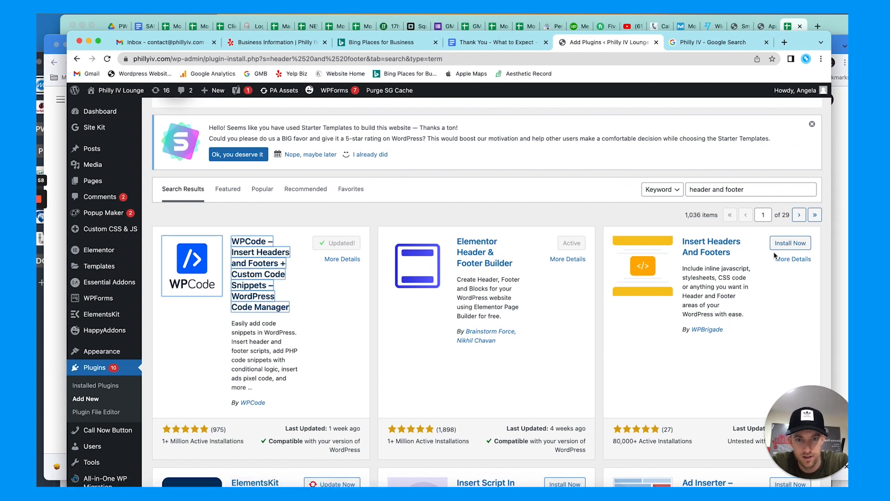
Install the Insert Headers And Footers plugin by WPBrigade from the search results
click(790, 243)
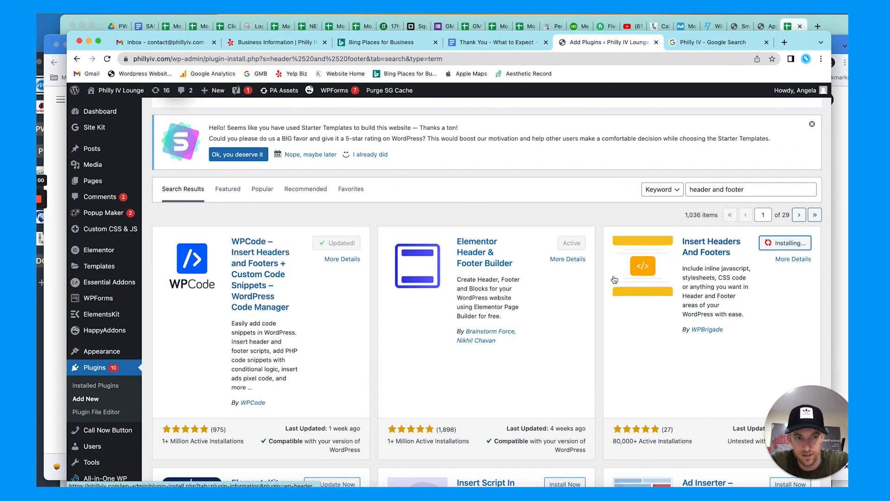
scroll(down, 3)
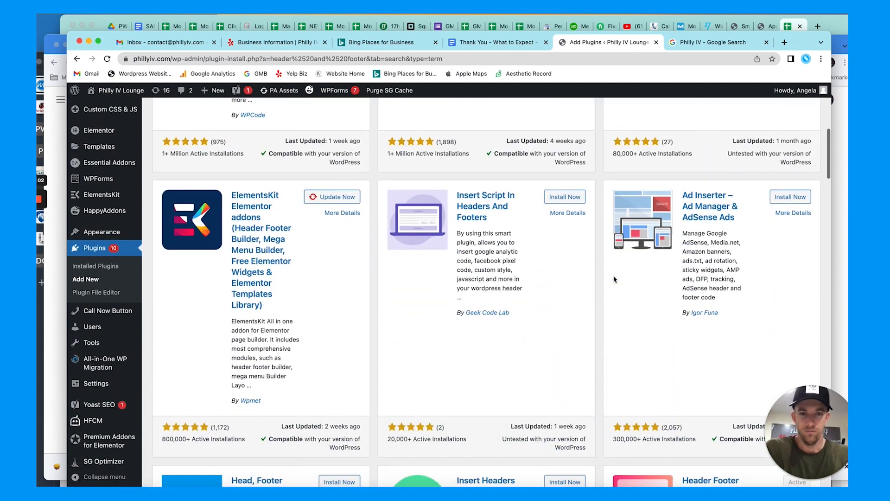
scroll(down, 3)
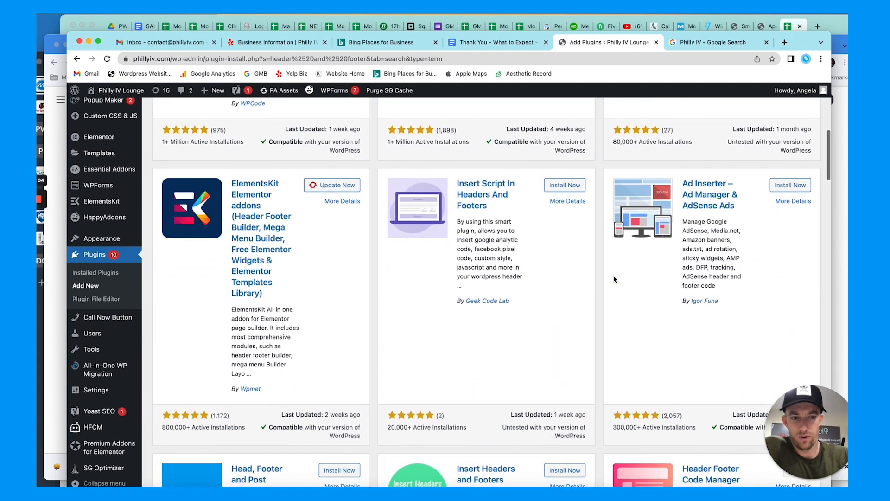
scroll(down, 3)
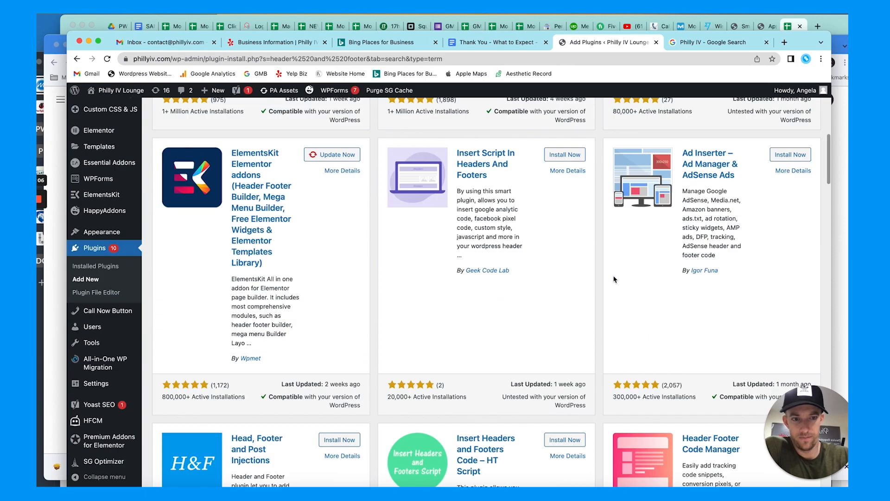
scroll(up, 3)
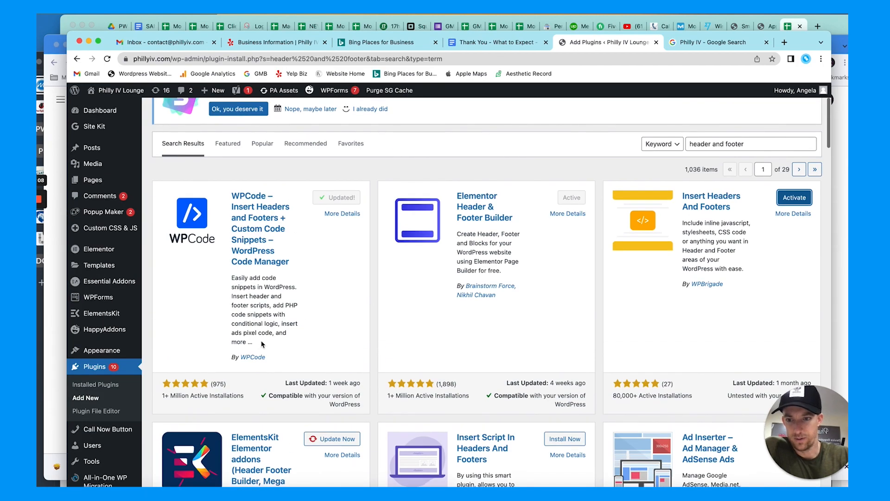
scroll(down, 3)
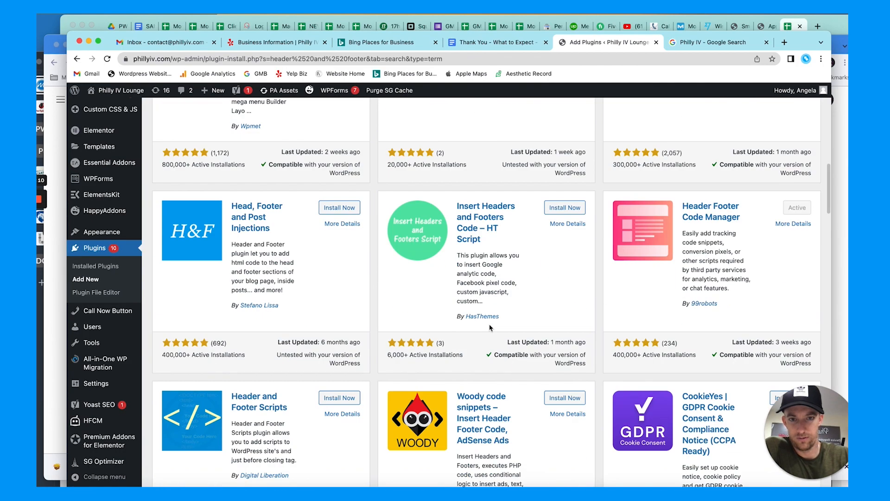
scroll(down, 3)
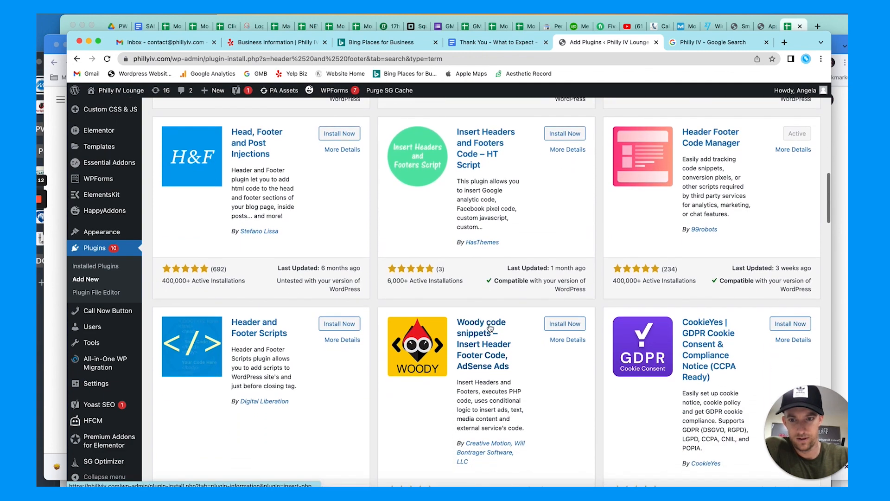
scroll(up, 3)
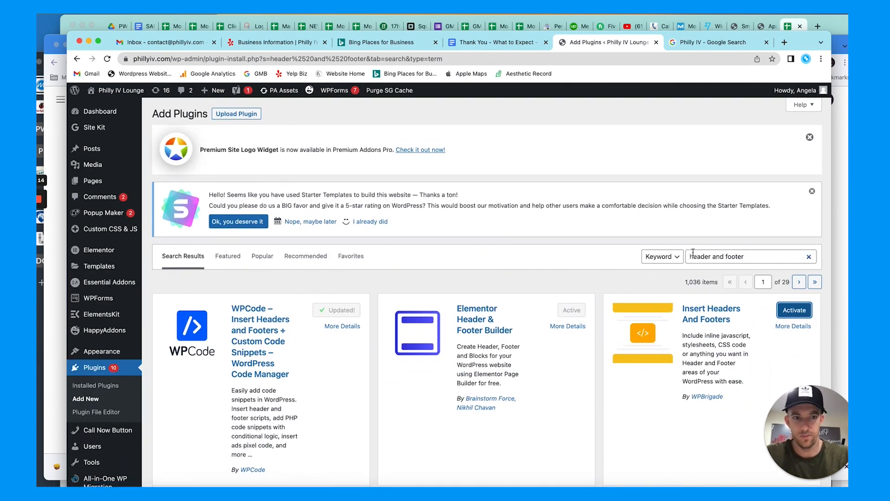
Activate the newly installed Insert Headers And Footers plugin
text(insert)
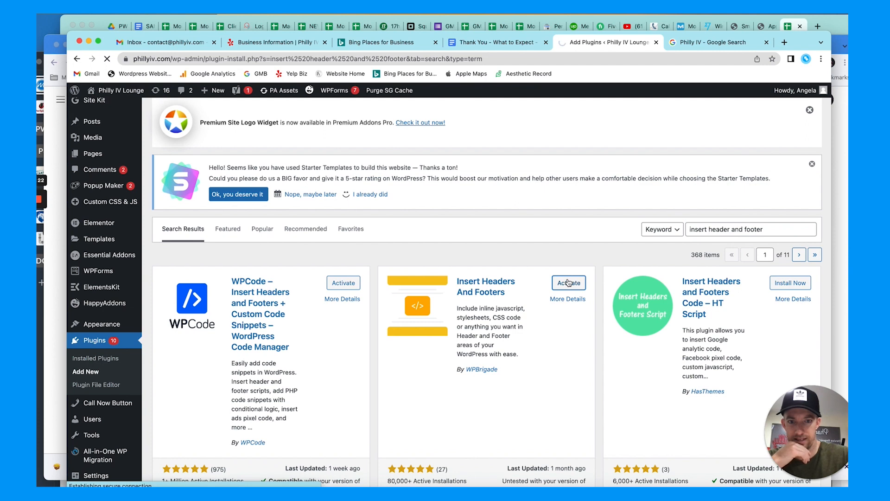
click(568, 283)
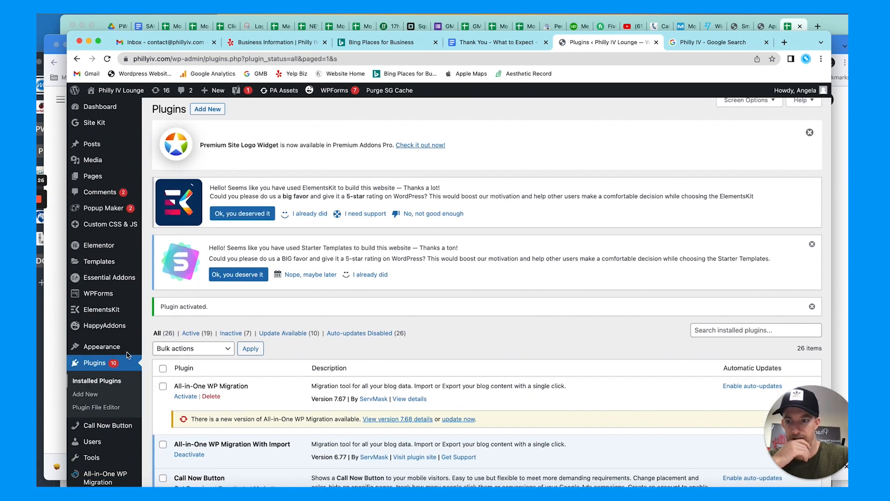
Go to Settings > WP Headers and Footers, showing the empty Scripts in Header box
scroll(down, 3)
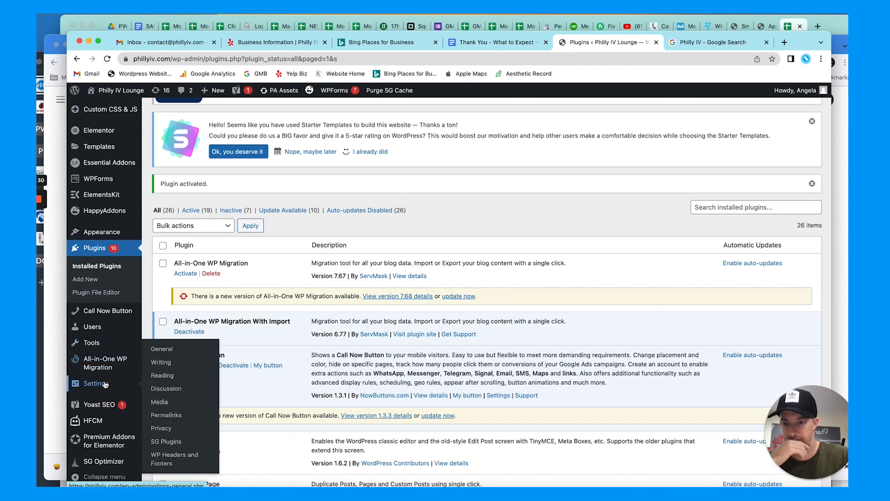
click(173, 458)
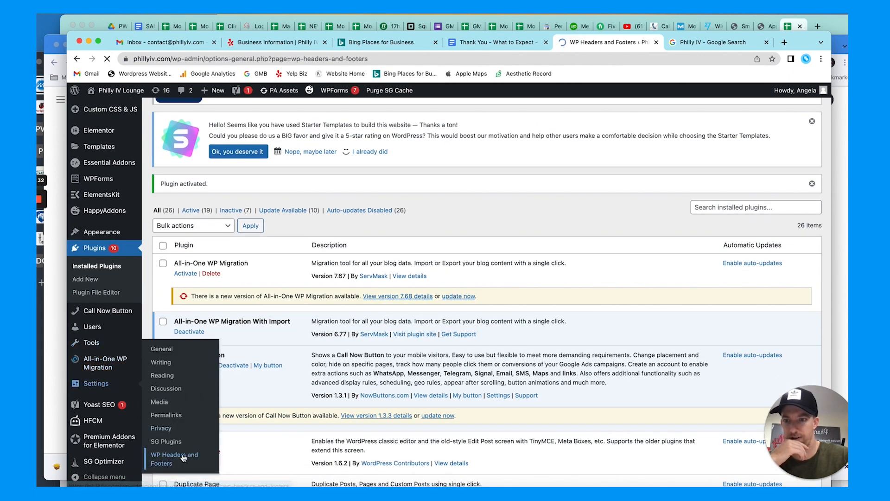
click(173, 458)
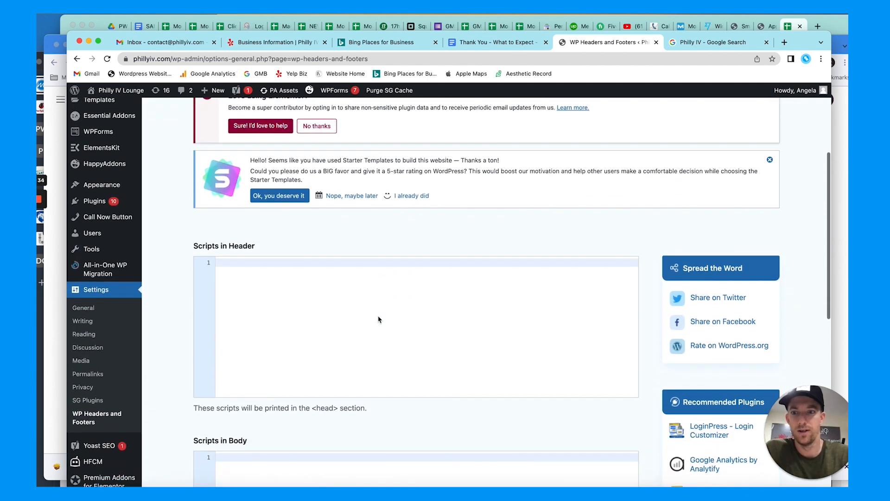
scroll(down, 3)
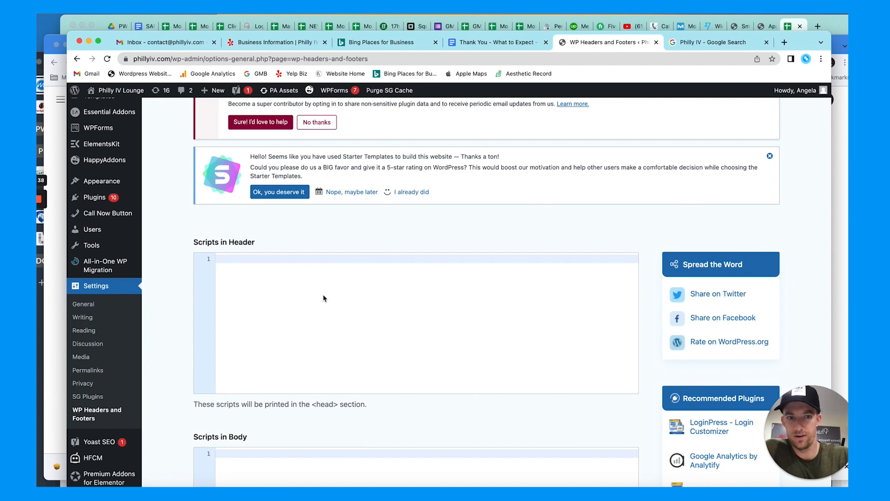
scroll(up, 3)
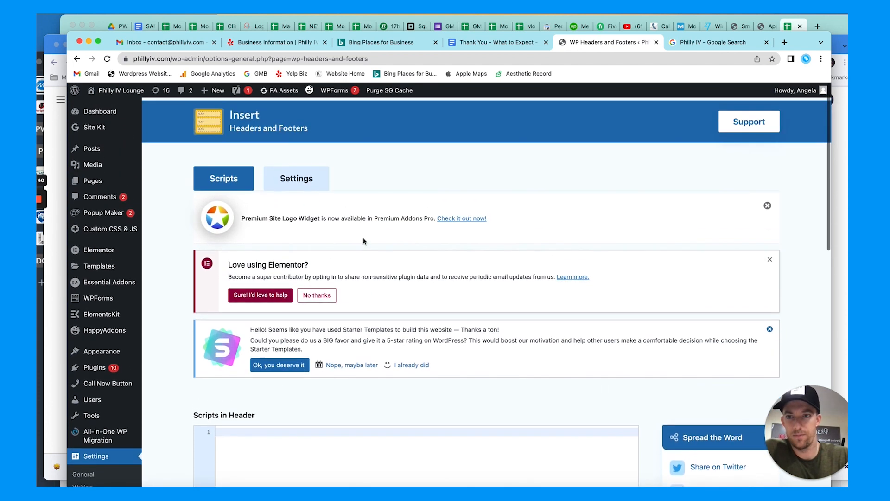
scroll(down, 3)
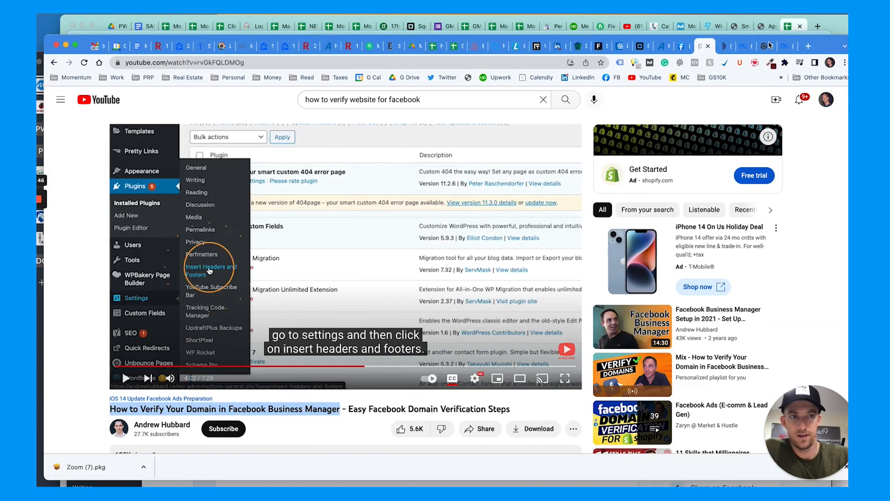
Add phillyiv.com as a new domain in Business Manager's Domains page
click(762, 46)
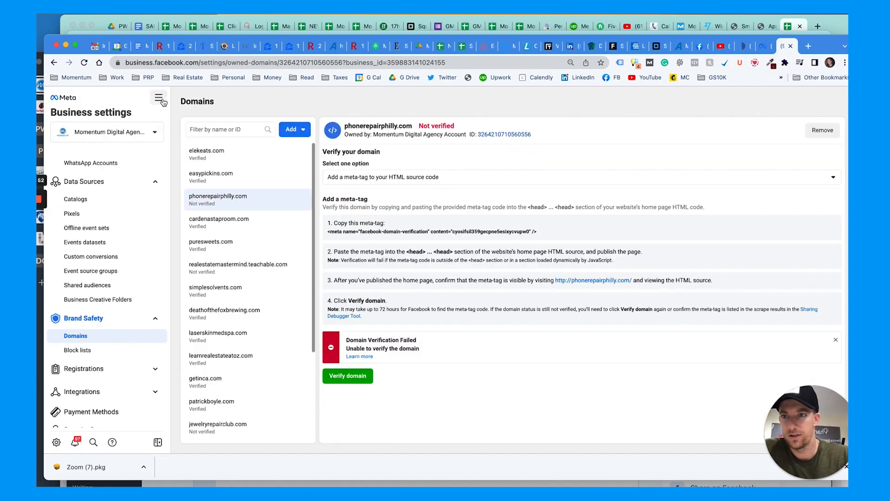
click(291, 129)
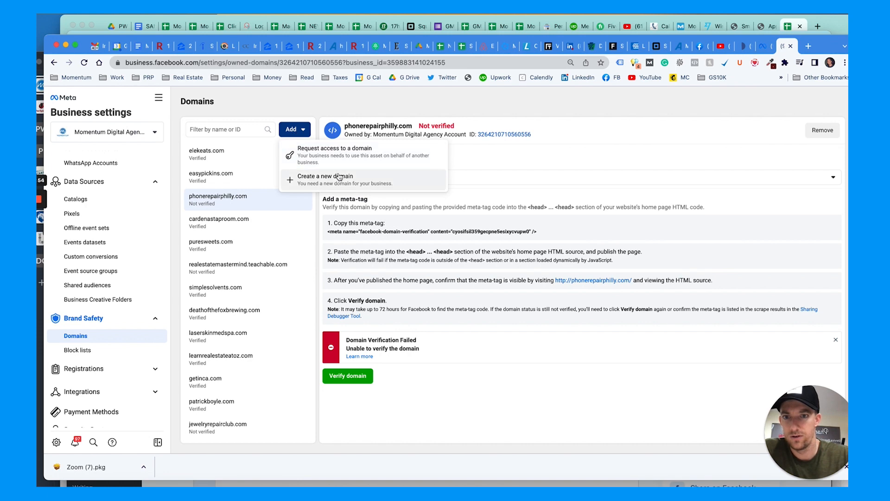
click(326, 177)
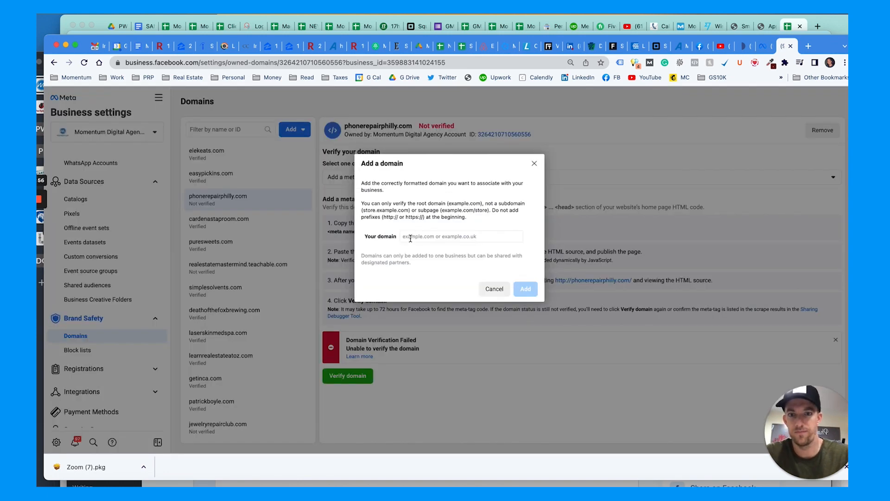
text(philly)
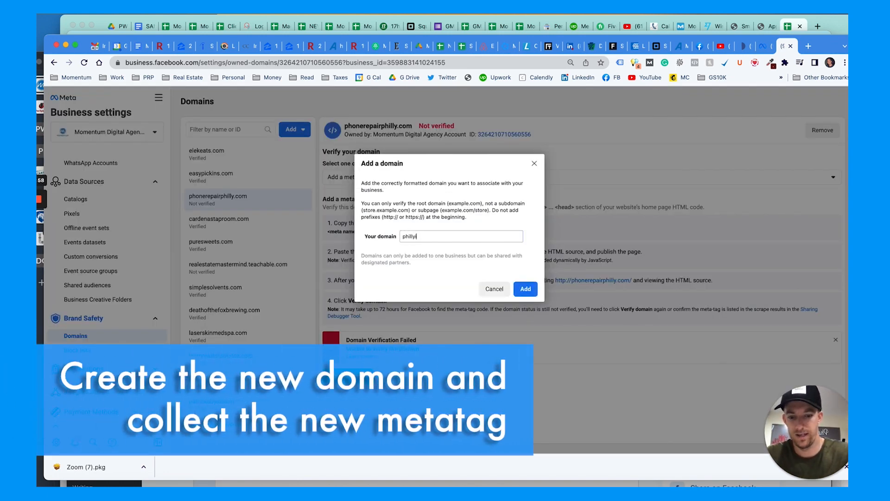
text(iv.com)
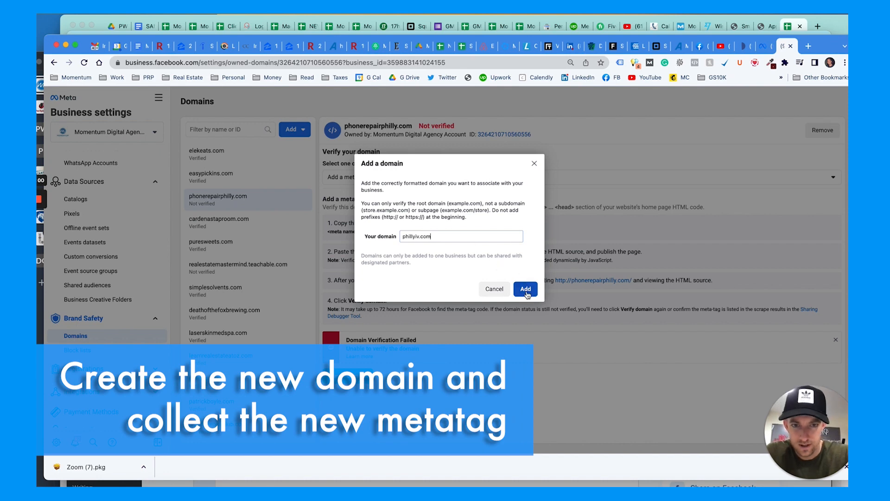
click(525, 288)
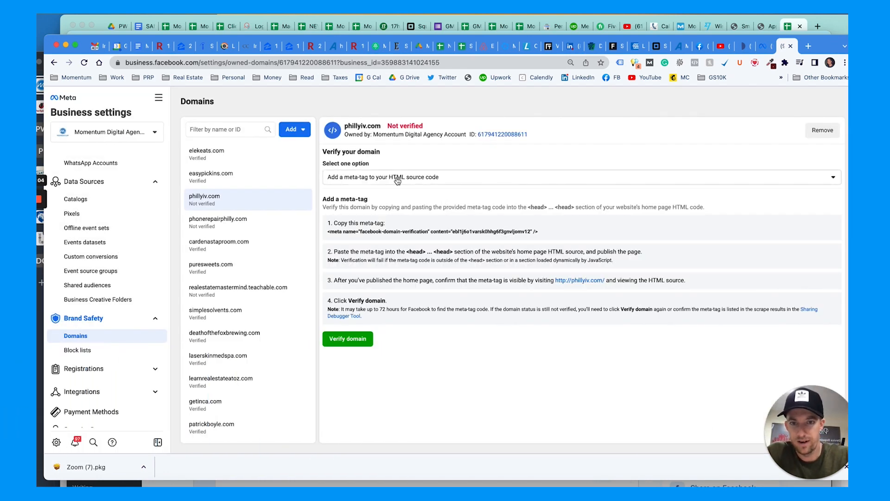
Copy the phillyiv.com verification meta tag from the step 1 instructions
click(434, 231)
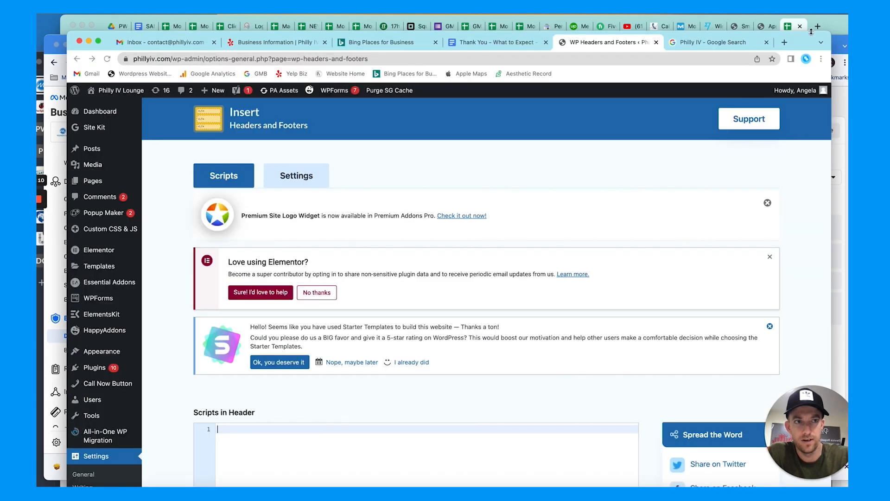
Save the Facebook meta tag in Scripts in Header, then return to the WordPress Dashboard
scroll(down, 3)
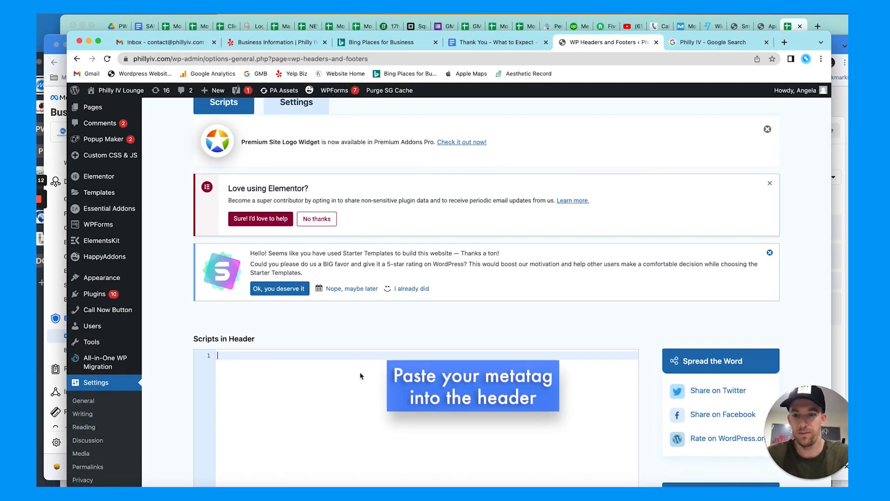
scroll(down, 3)
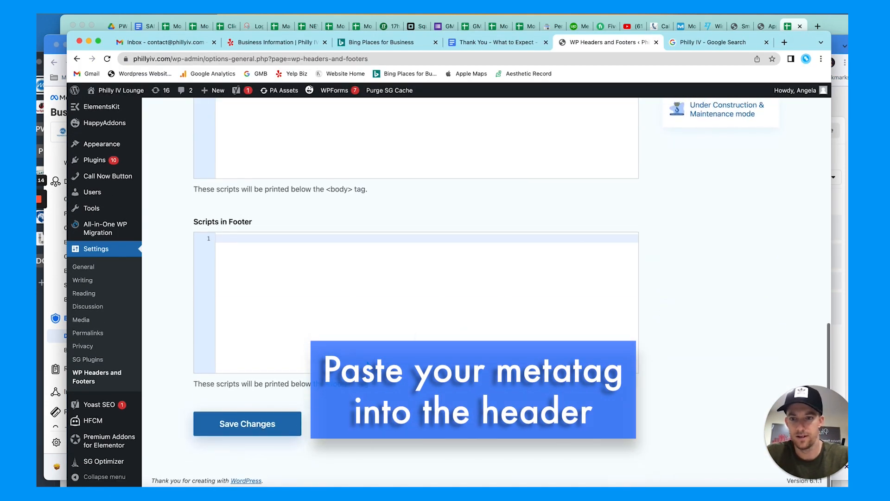
click(247, 424)
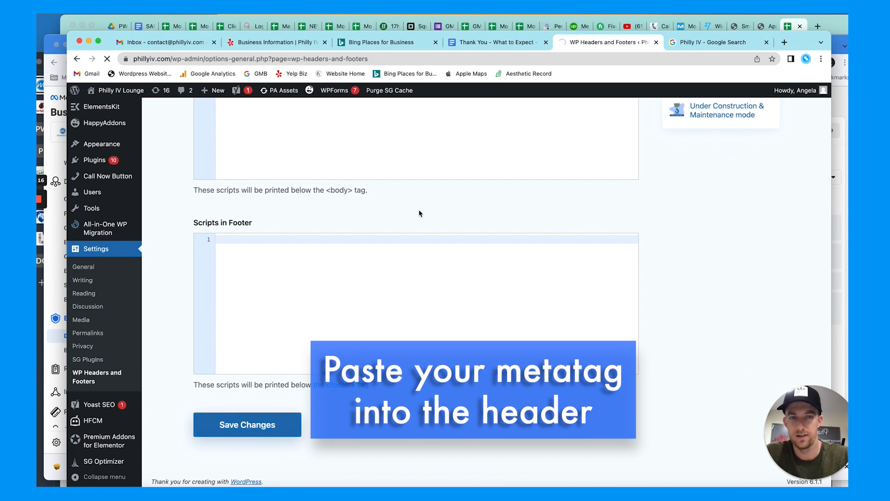
scroll(up, 3)
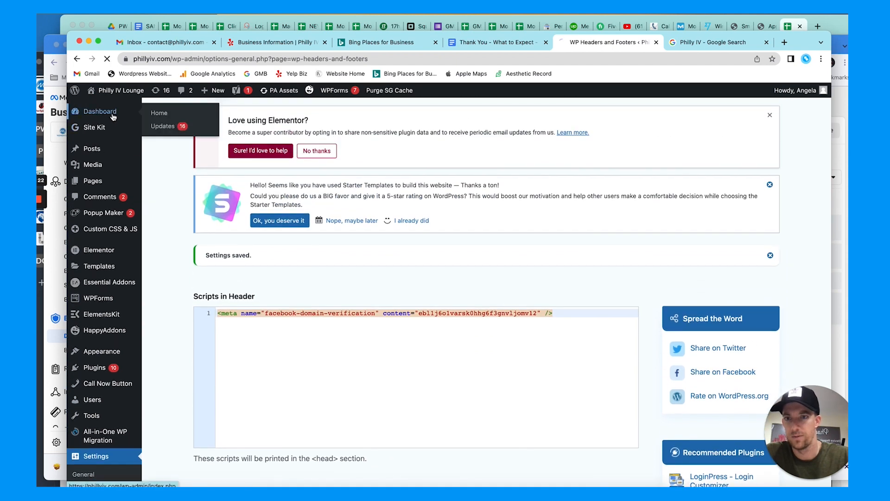
click(718, 42)
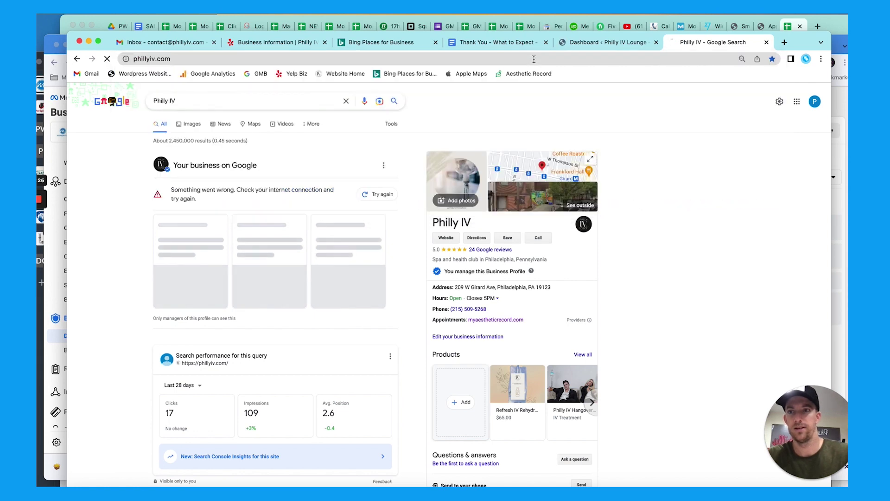
mouse_move(604, 134)
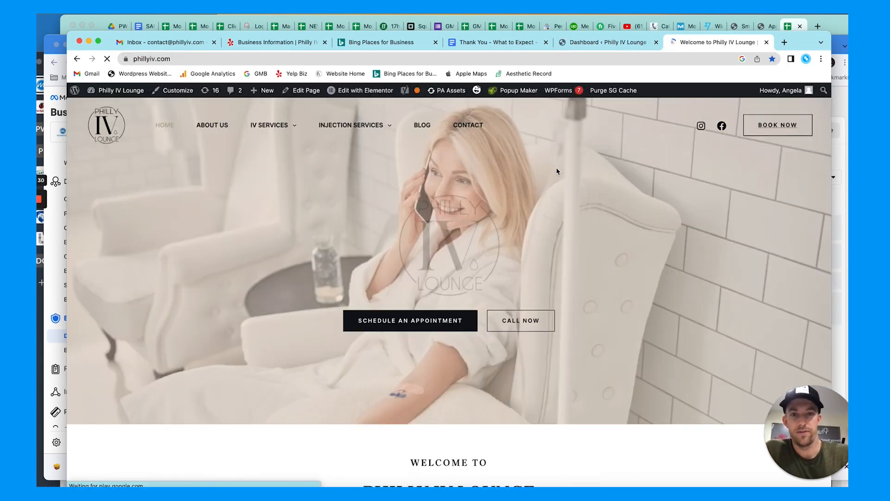
View the page source of the live phillyiv.com homepage to check for the meta tag
right_click(556, 171)
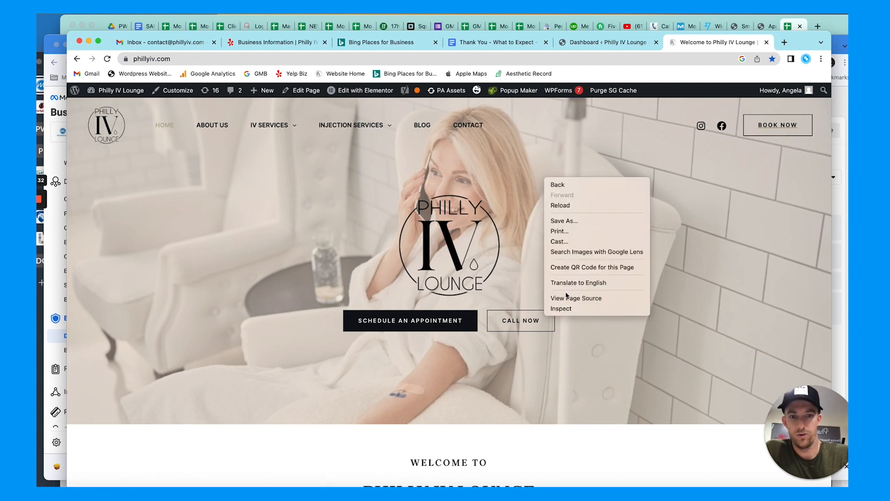
click(576, 298)
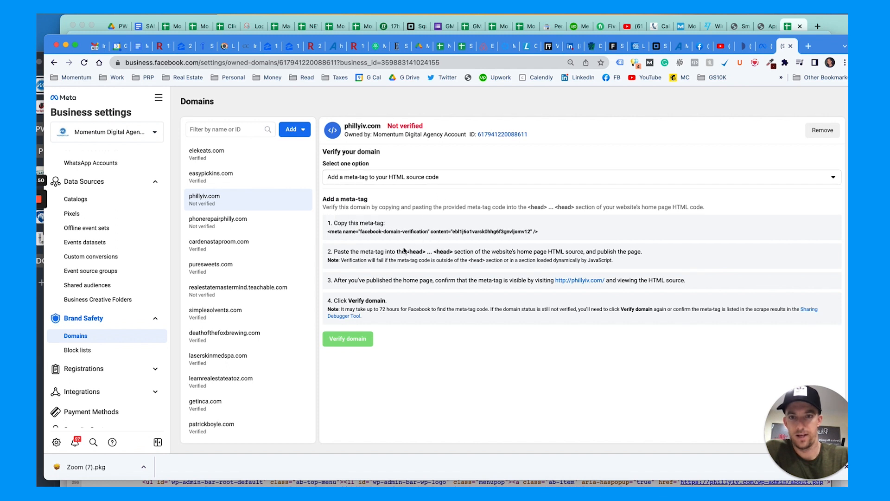
mouse_move(455, 204)
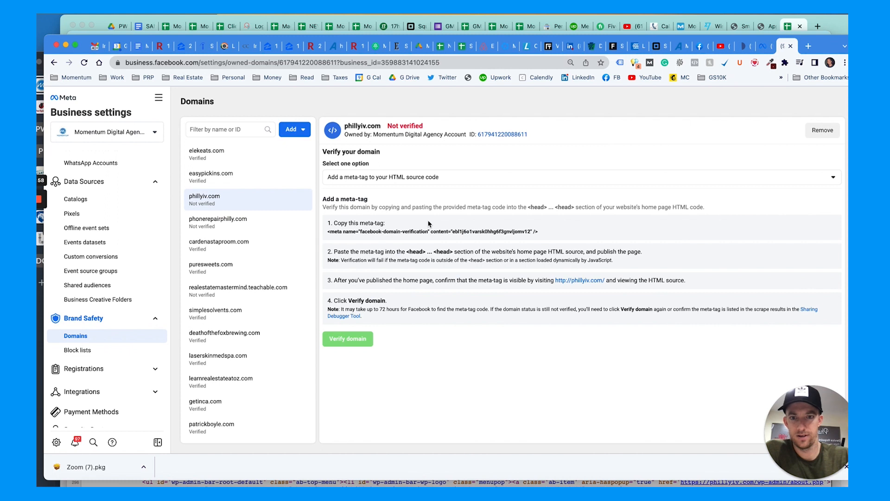
mouse_move(445, 160)
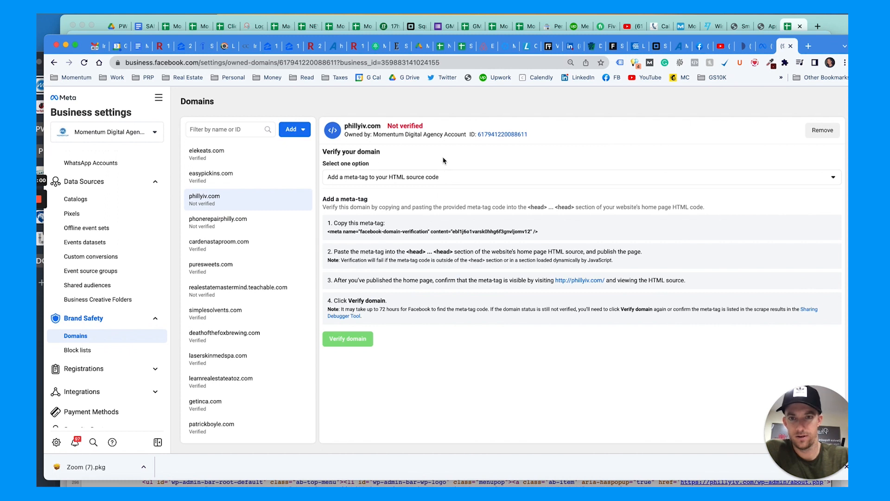
Verify phillyiv.com successfully, then select the unverified phonerepairphilly.com domain
click(347, 339)
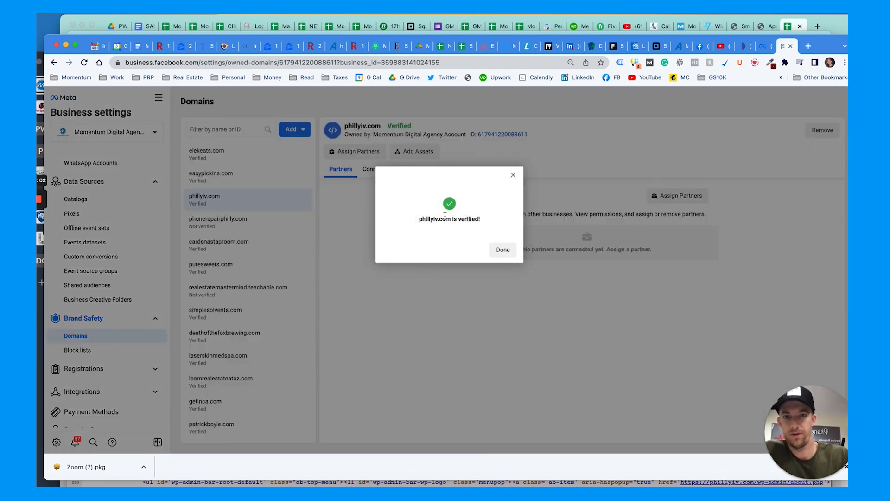
click(501, 249)
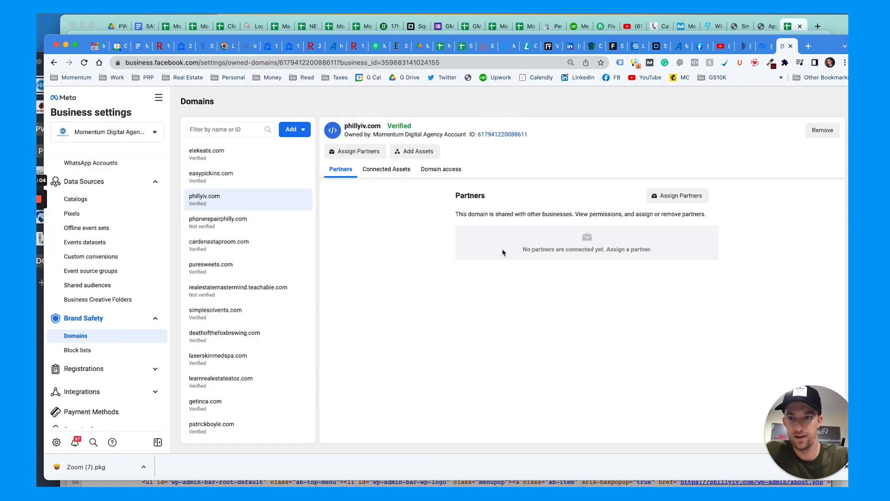
click(217, 222)
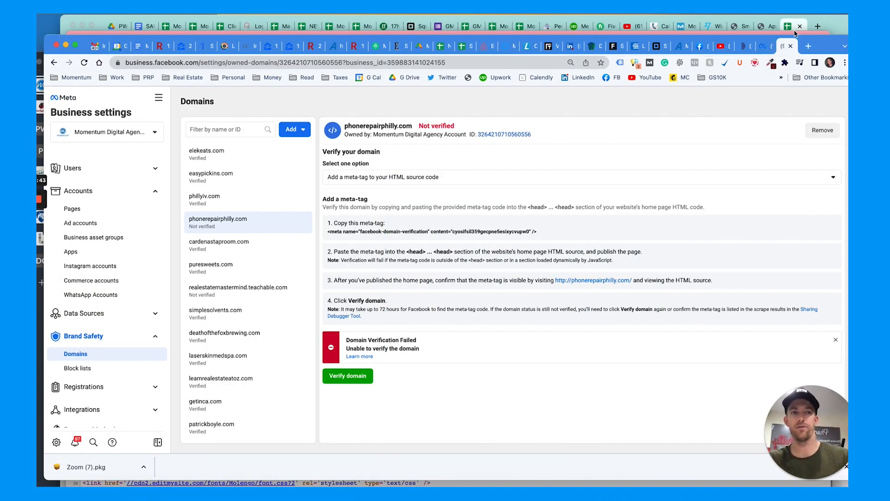
mouse_move(517, 147)
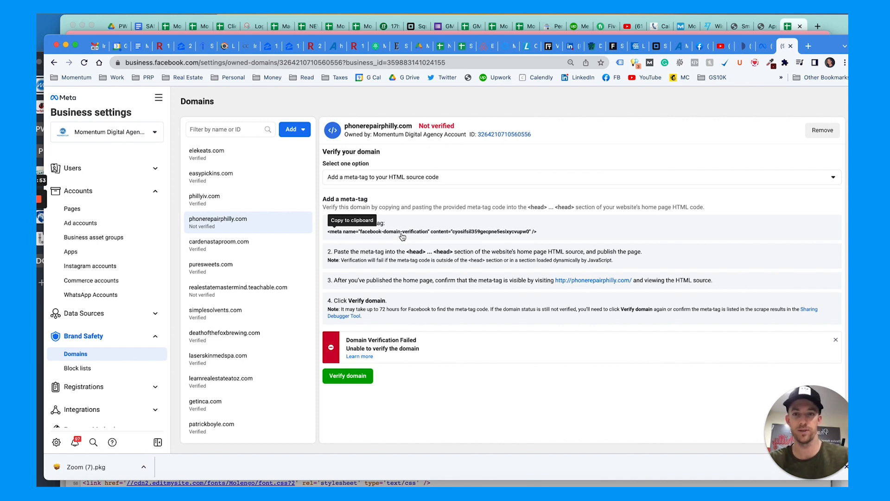
mouse_move(360, 356)
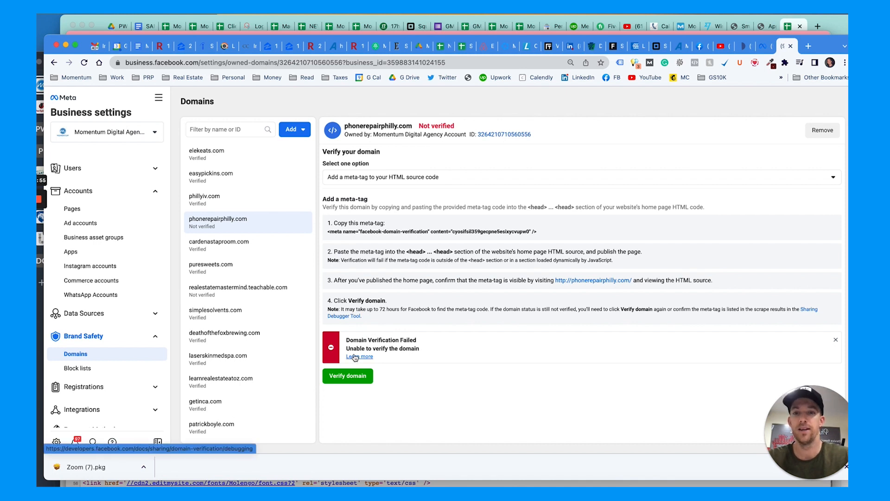